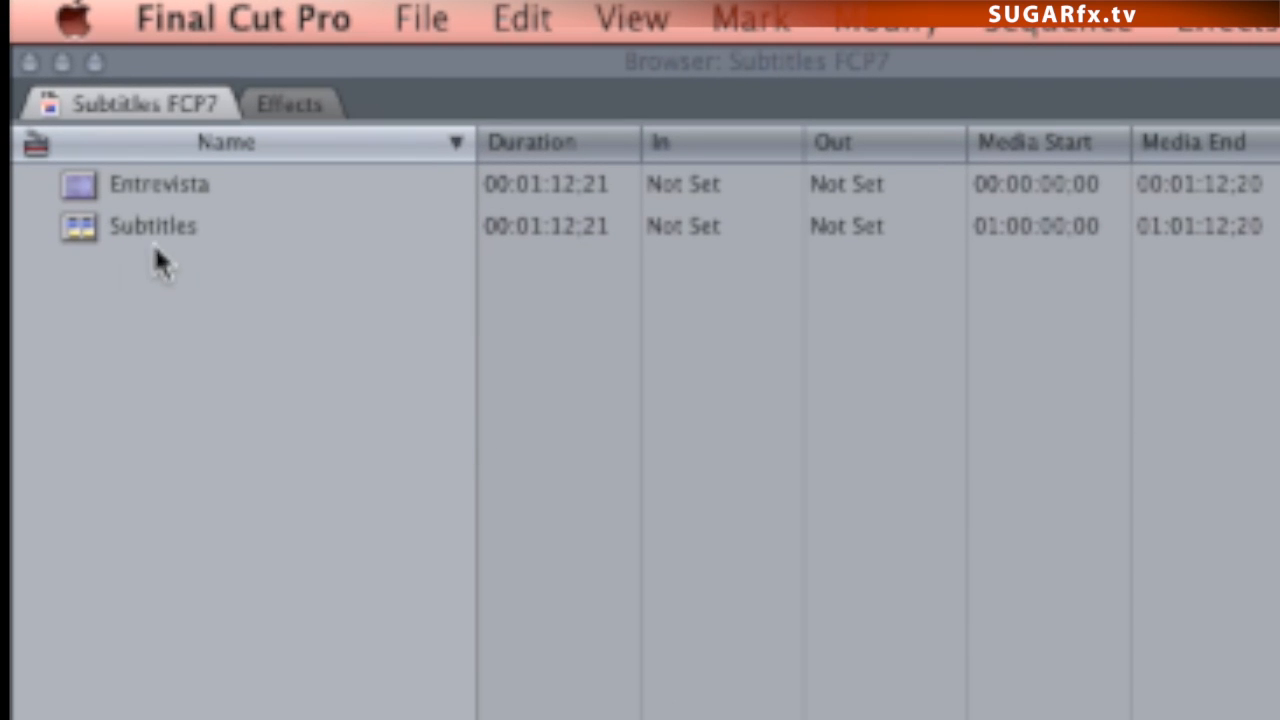
Open the Subtitles sequence from the Browser into the Timeline and Canvas
click(152, 224)
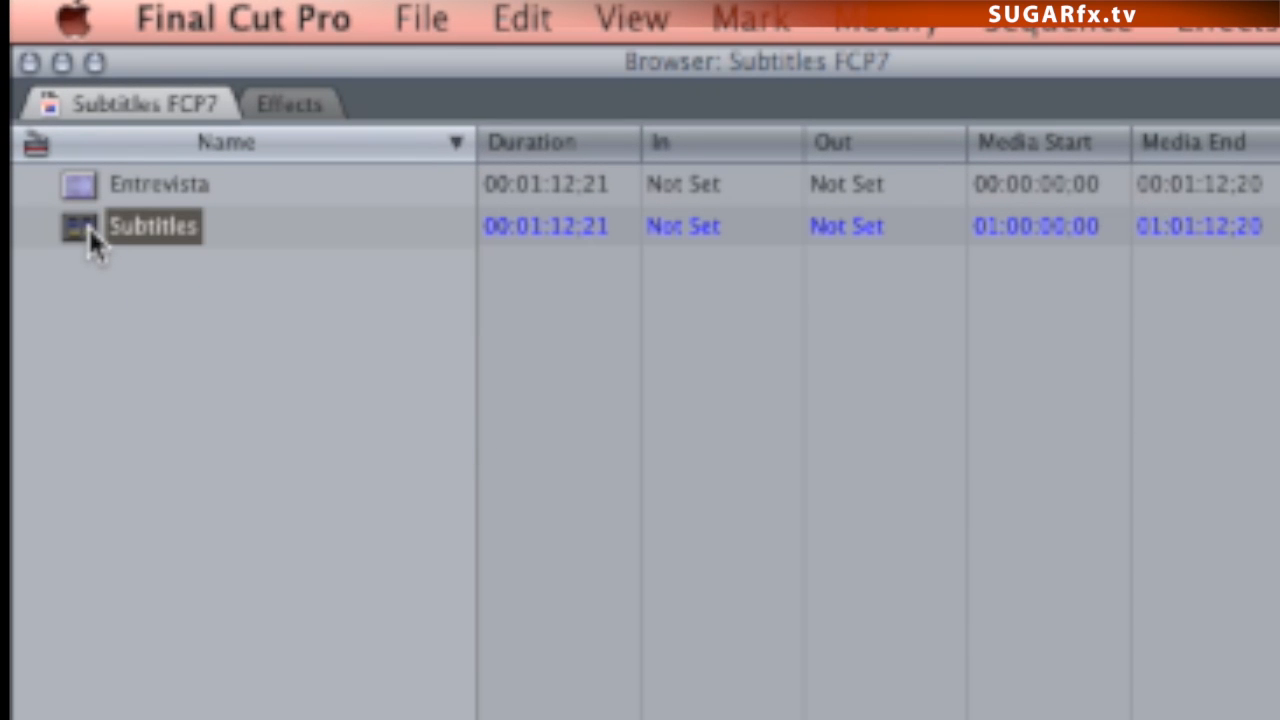
double_click(152, 224)
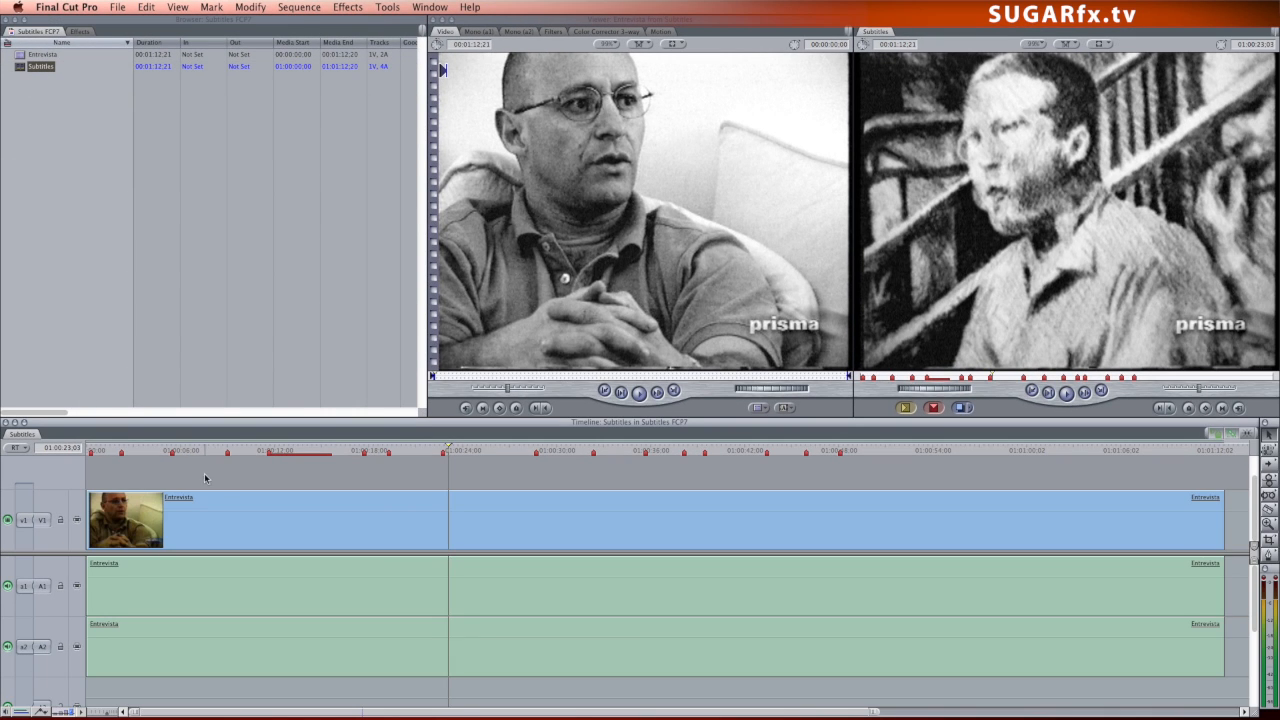
mouse_move(136, 464)
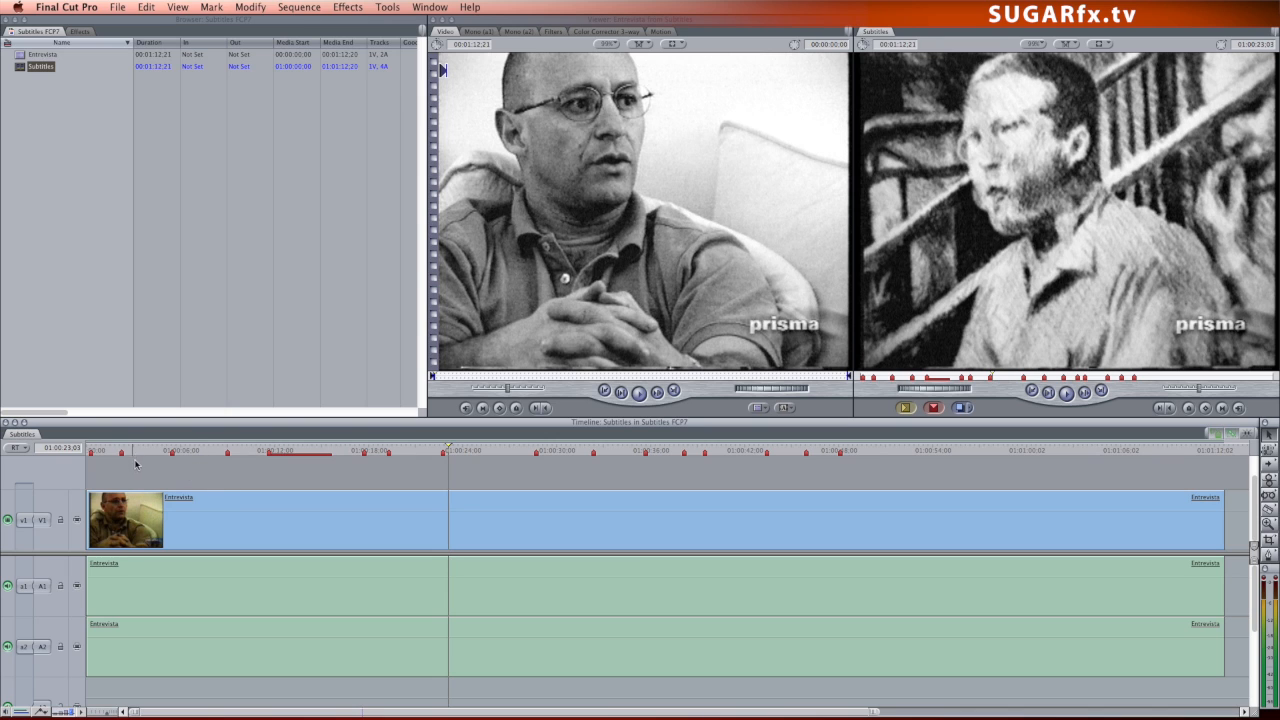
mouse_move(704, 464)
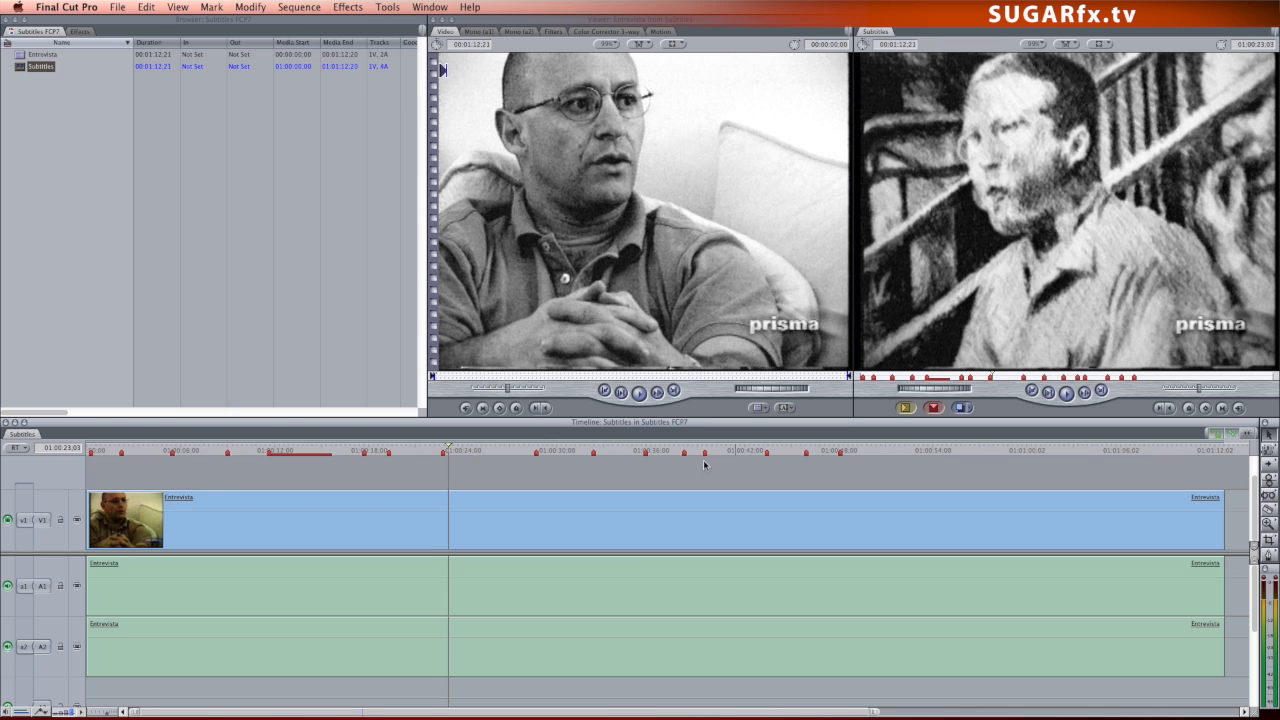
Jump the playhead to the marker near 01:00:52 to reach Marker 25
click(918, 450)
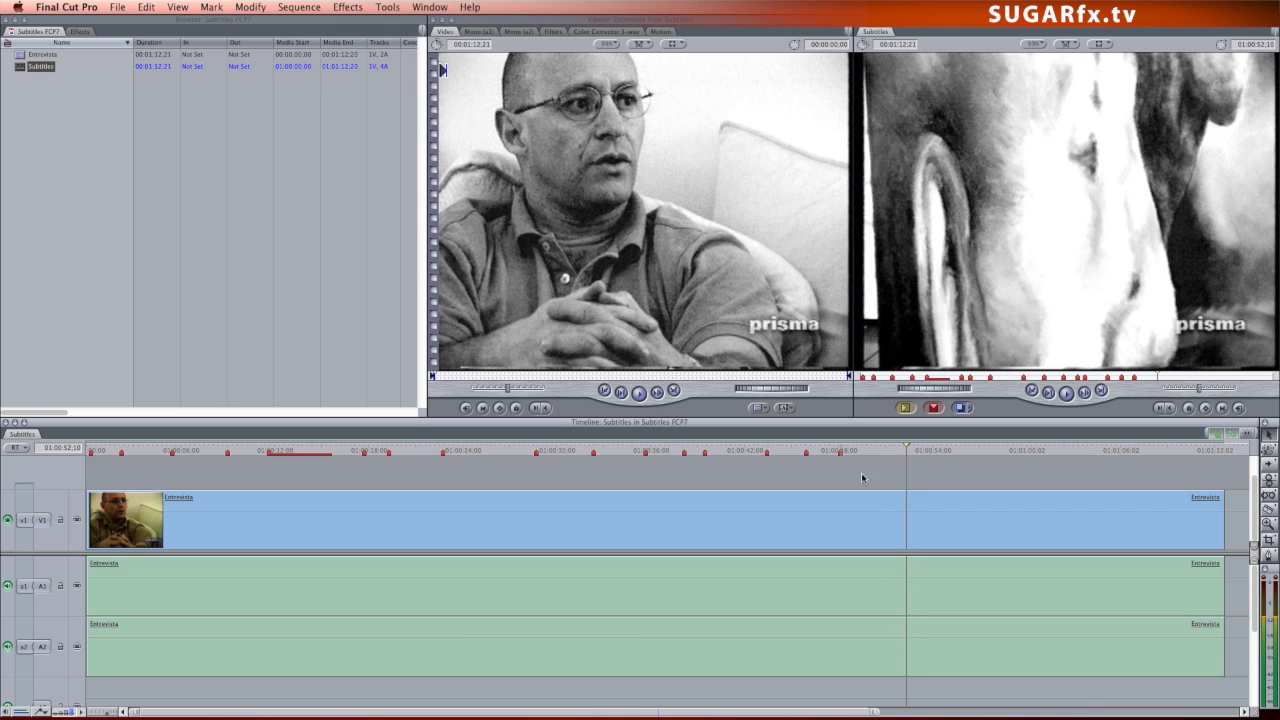
mouse_move(894, 472)
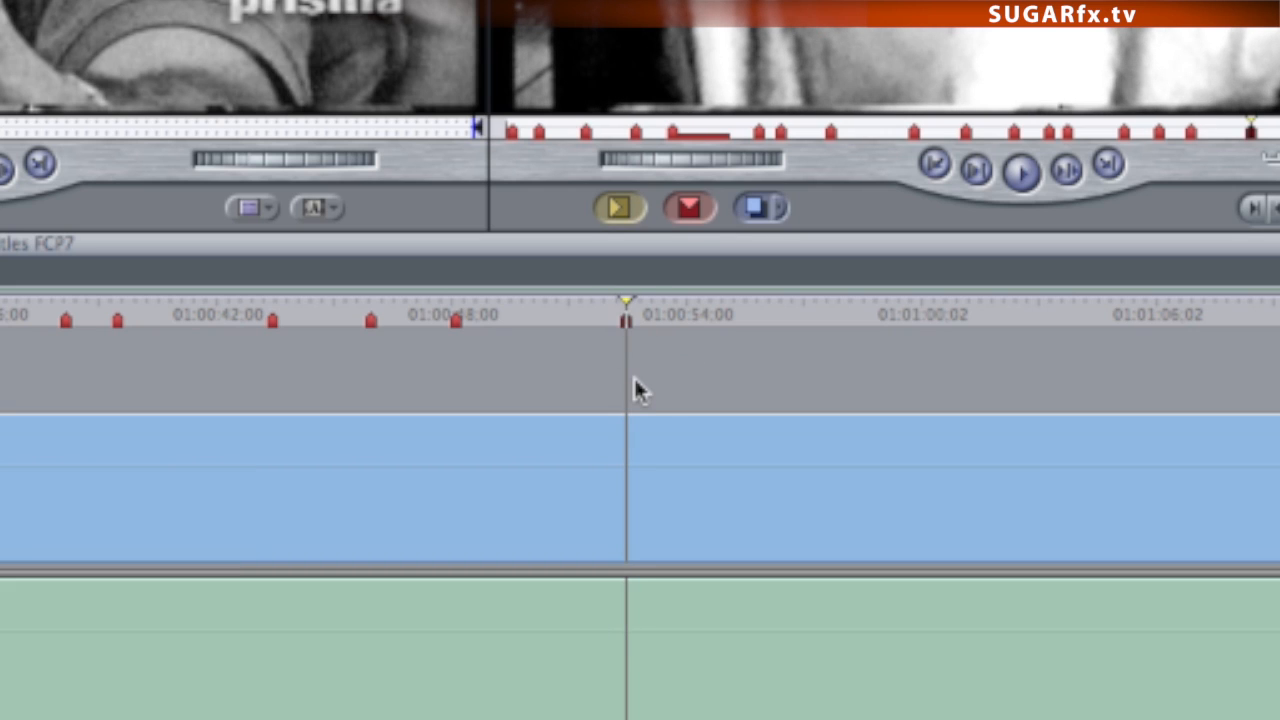
mouse_move(592, 318)
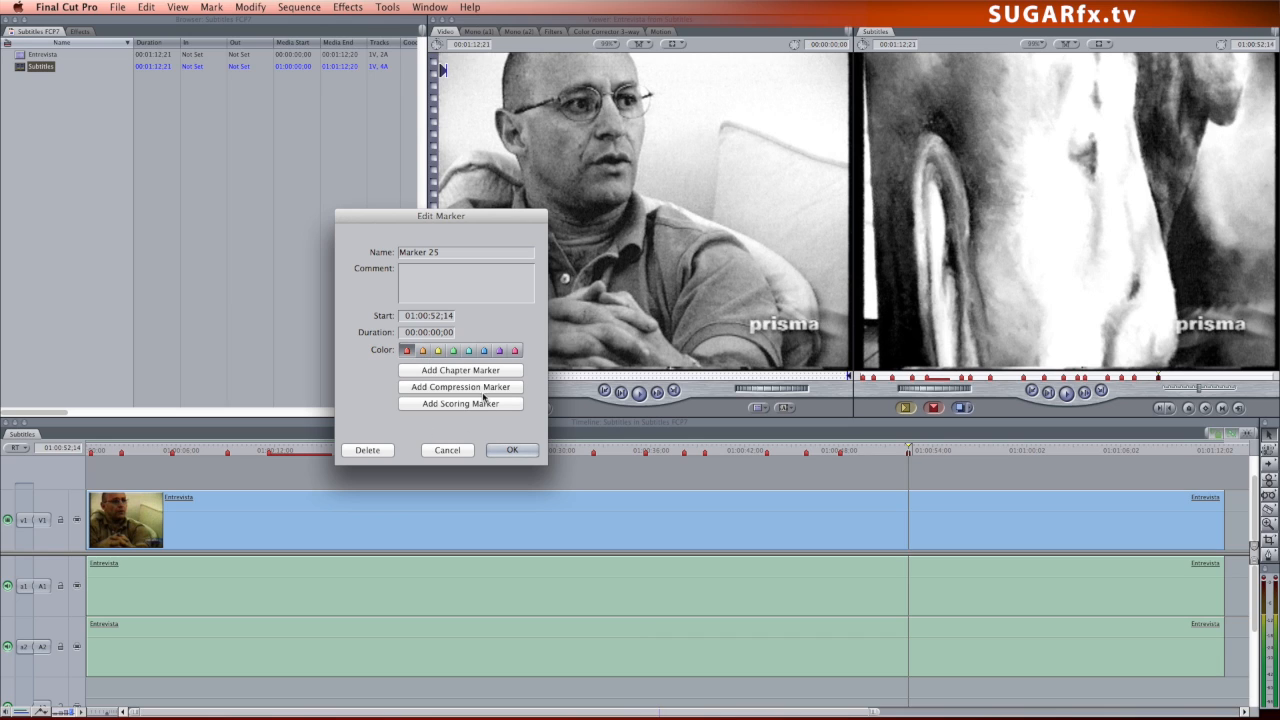
Dismiss the Edit Marker dialog for Marker 25 without changes
click(512, 448)
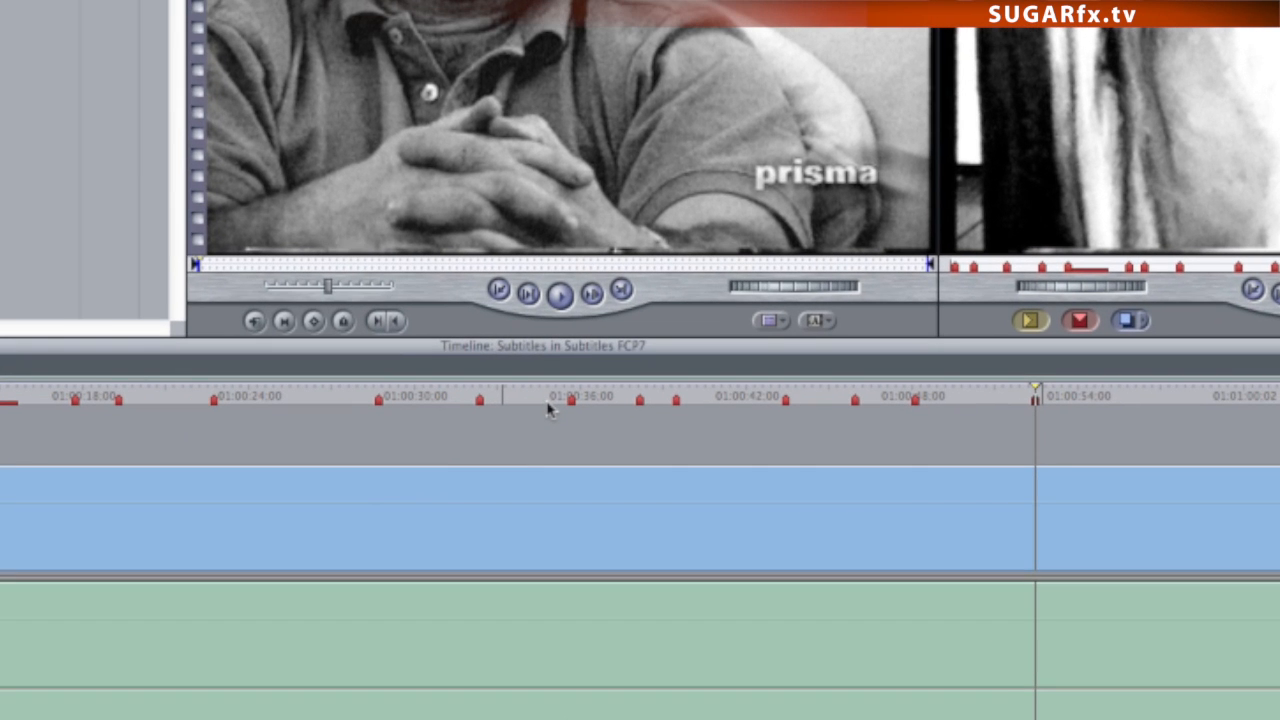
mouse_move(1016, 402)
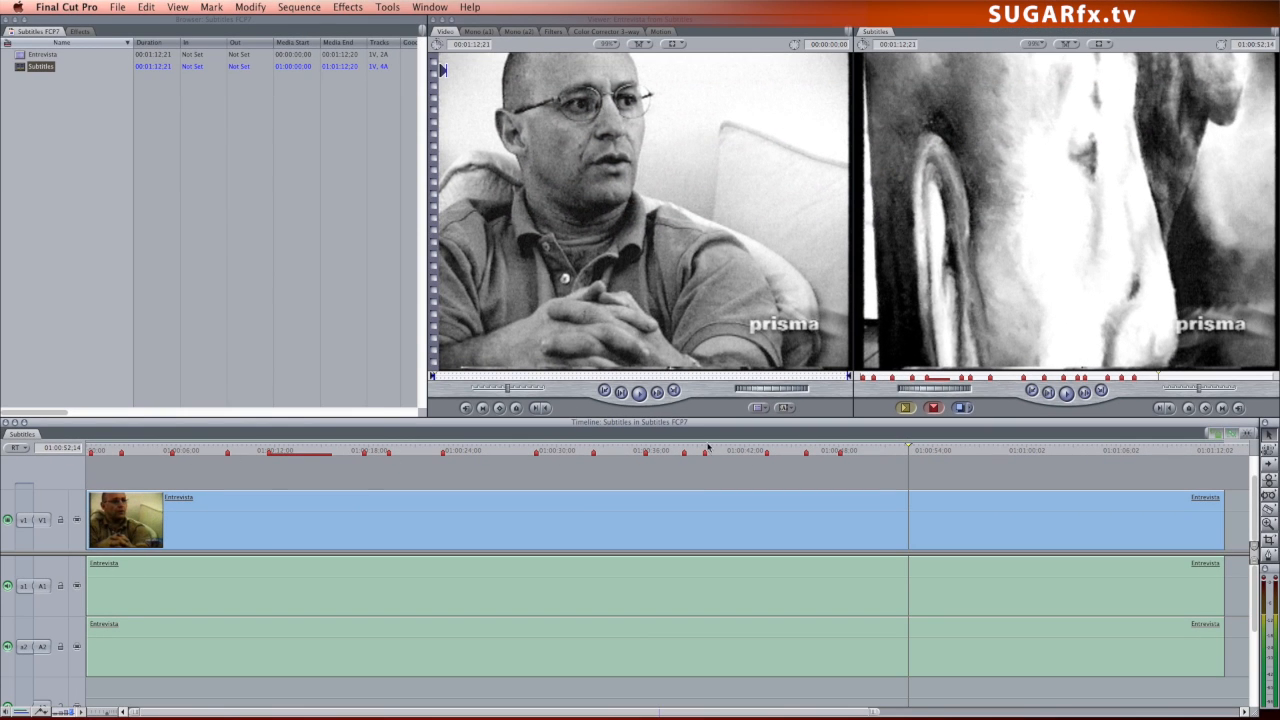
mouse_move(392, 510)
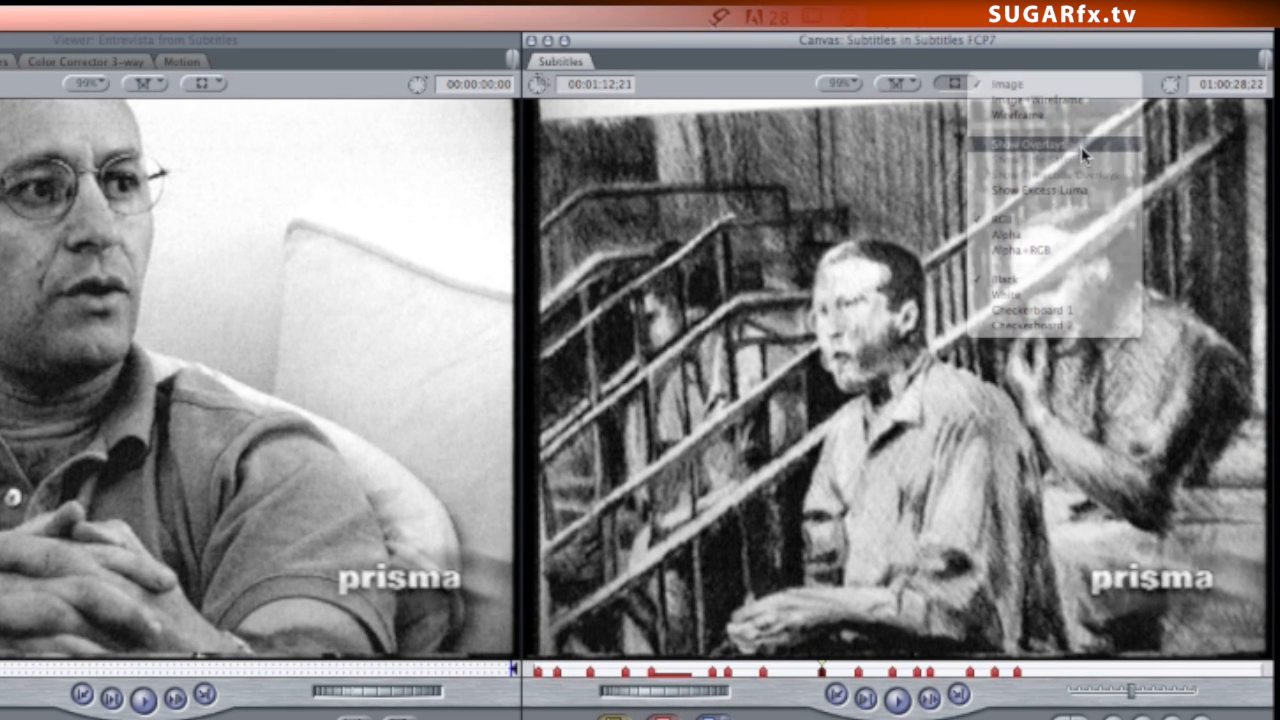
Enable Show Overlays in the Canvas View menu so marker subtitles appear
click(1028, 144)
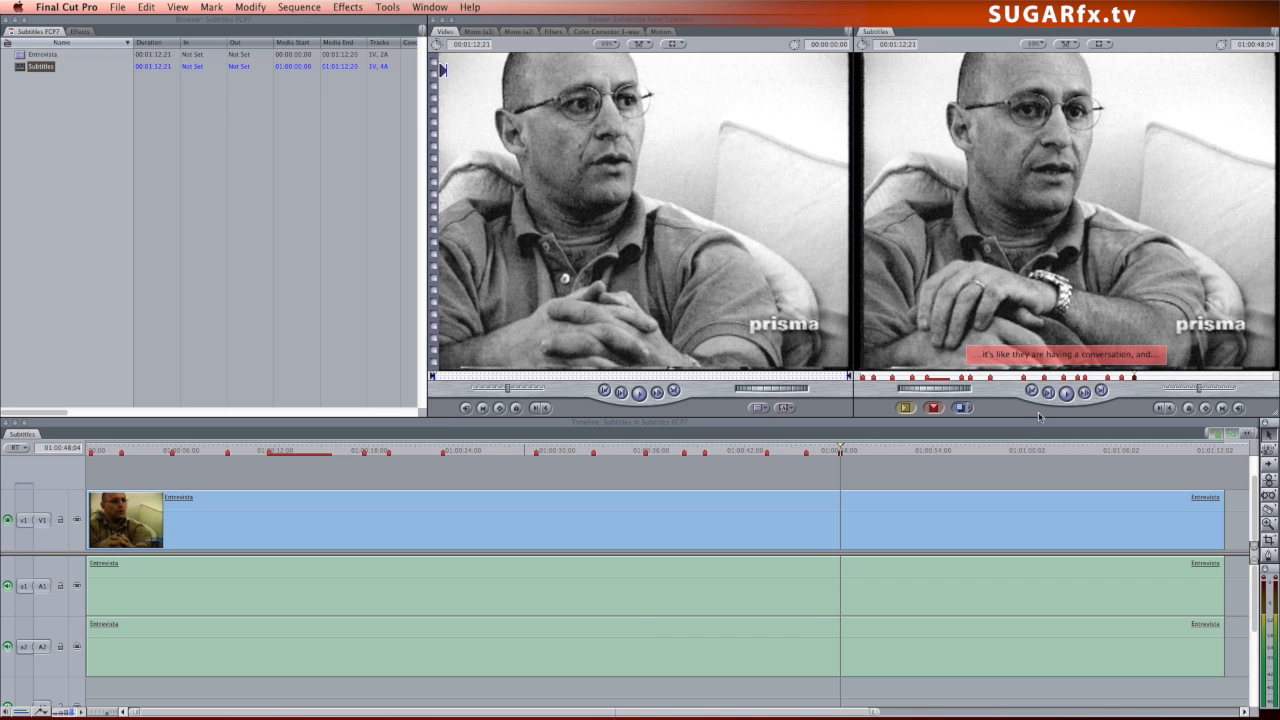
mouse_move(786, 458)
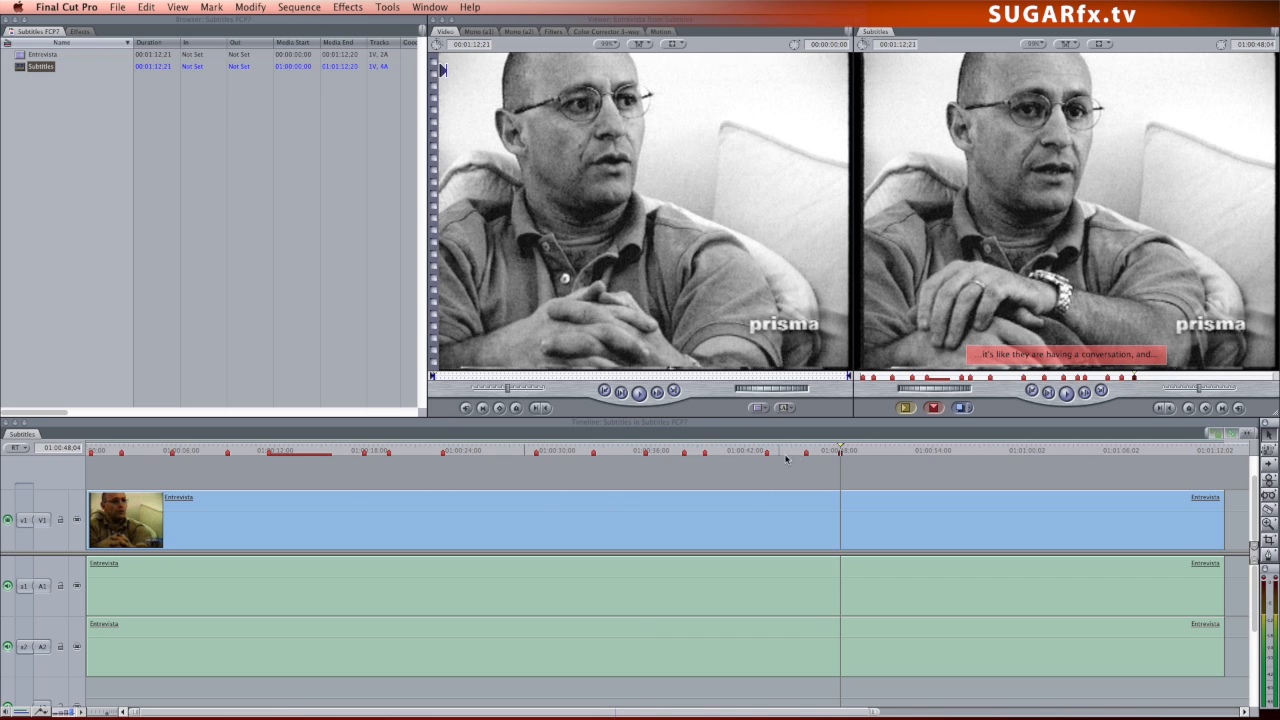
mouse_move(884, 476)
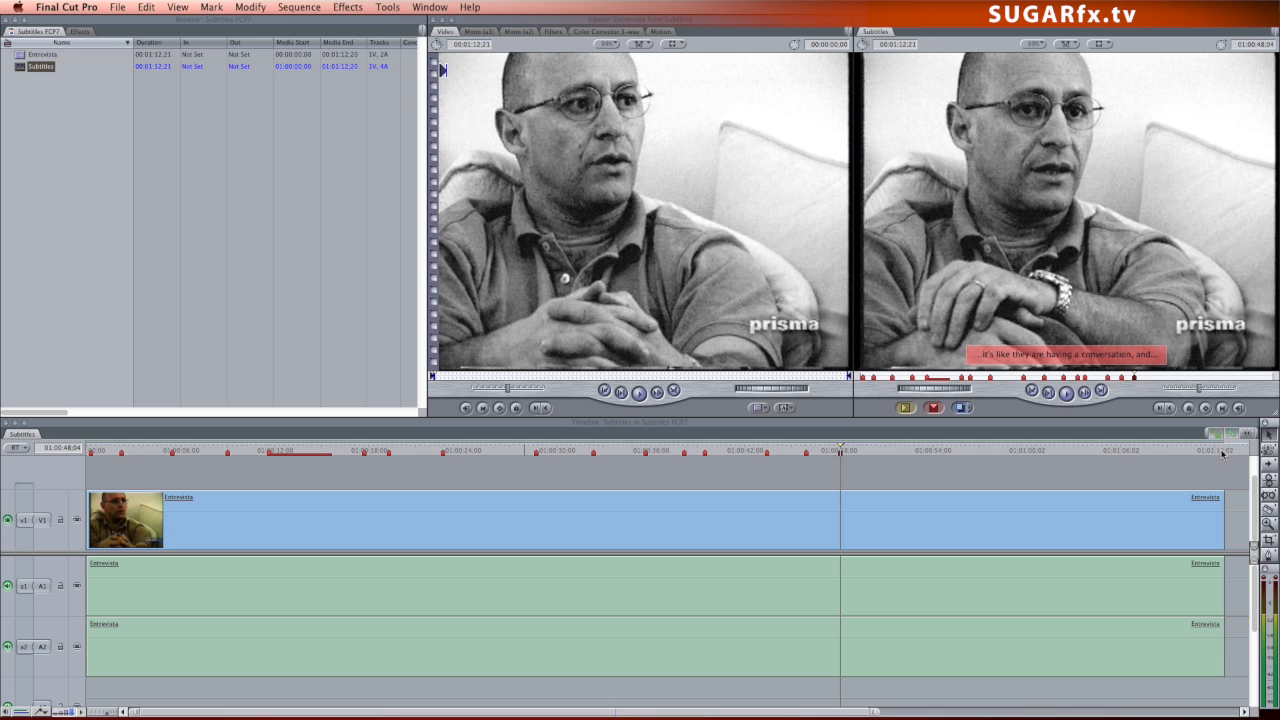
mouse_move(478, 228)
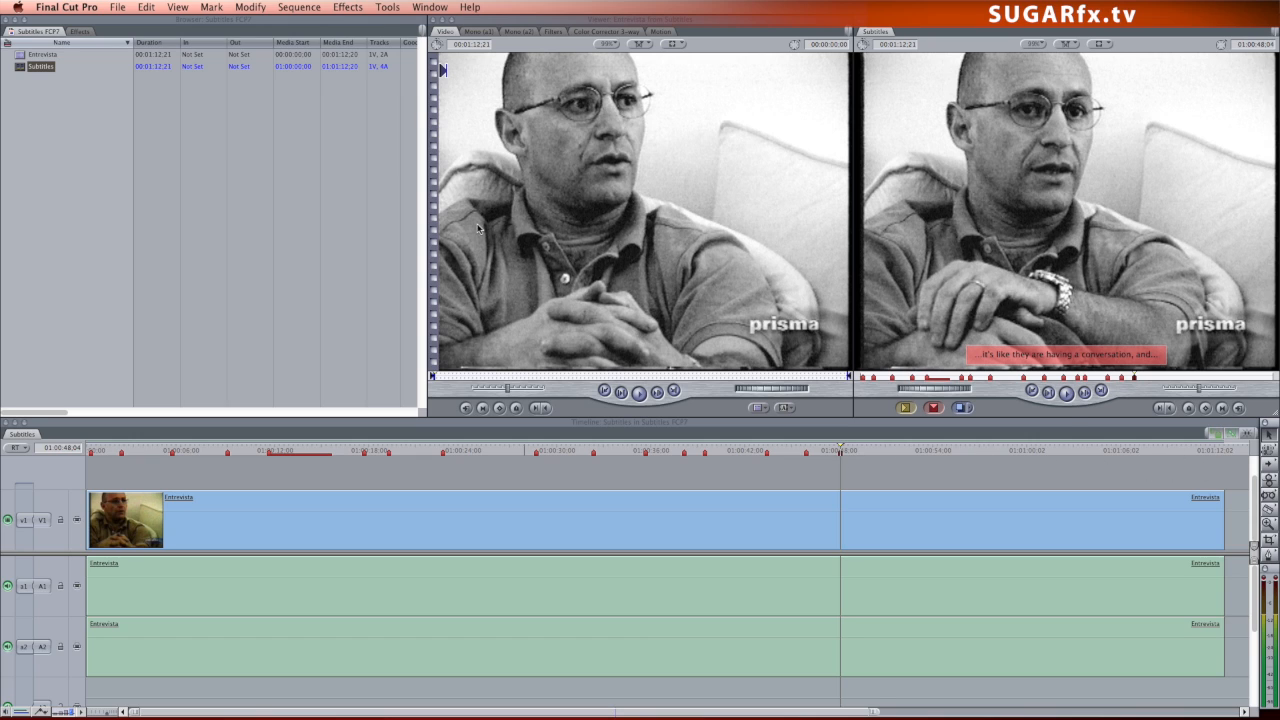
mouse_move(428, 224)
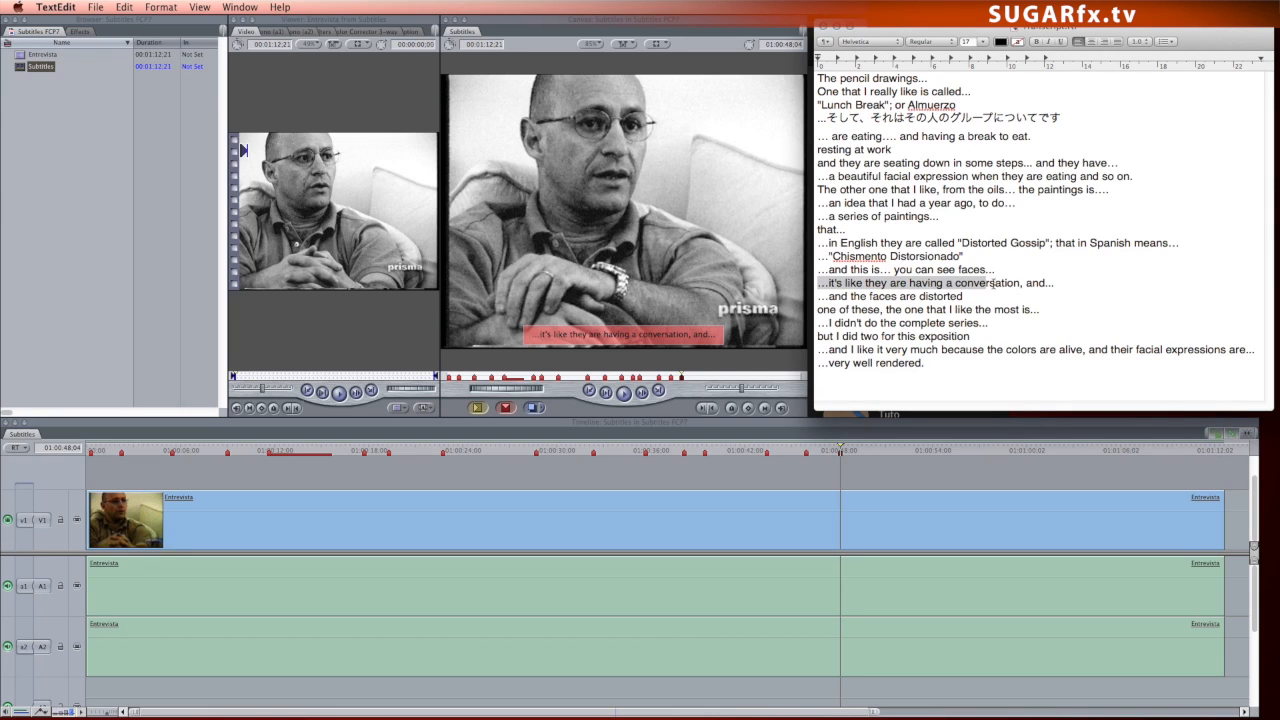
Select the transcript line "...and the faces are distorted" in TextEdit
click(1044, 284)
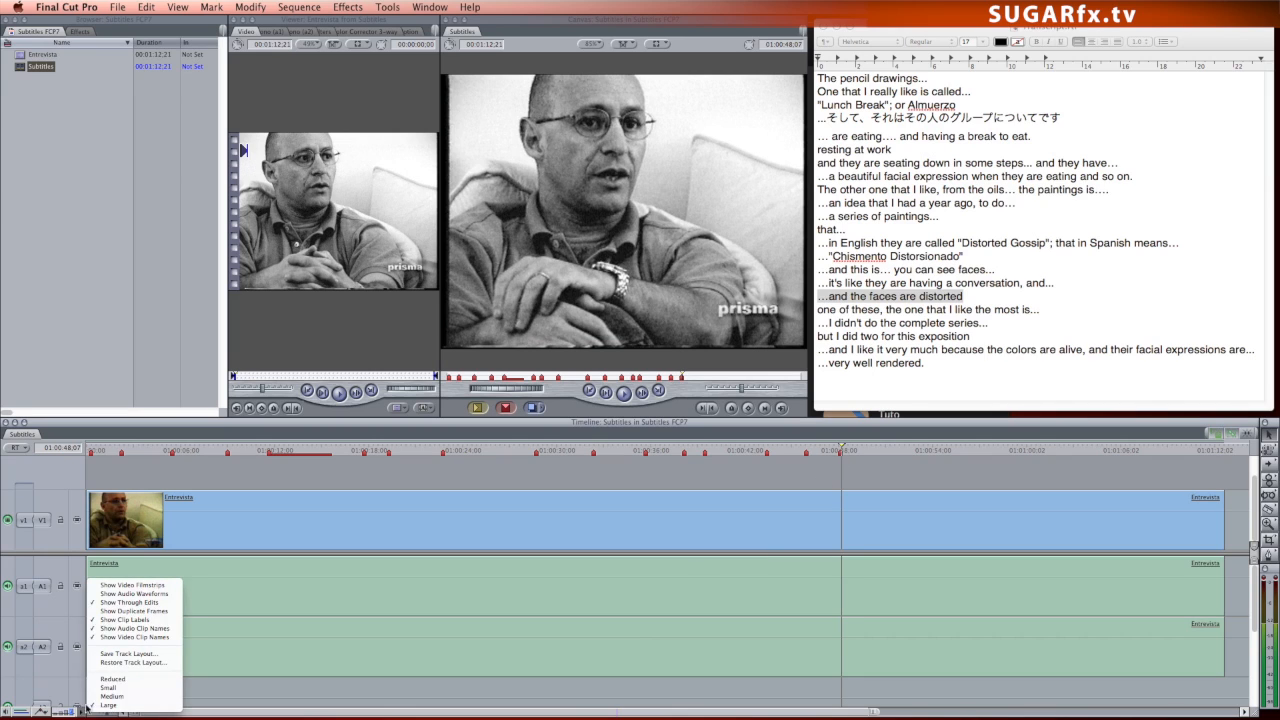
mouse_move(132, 592)
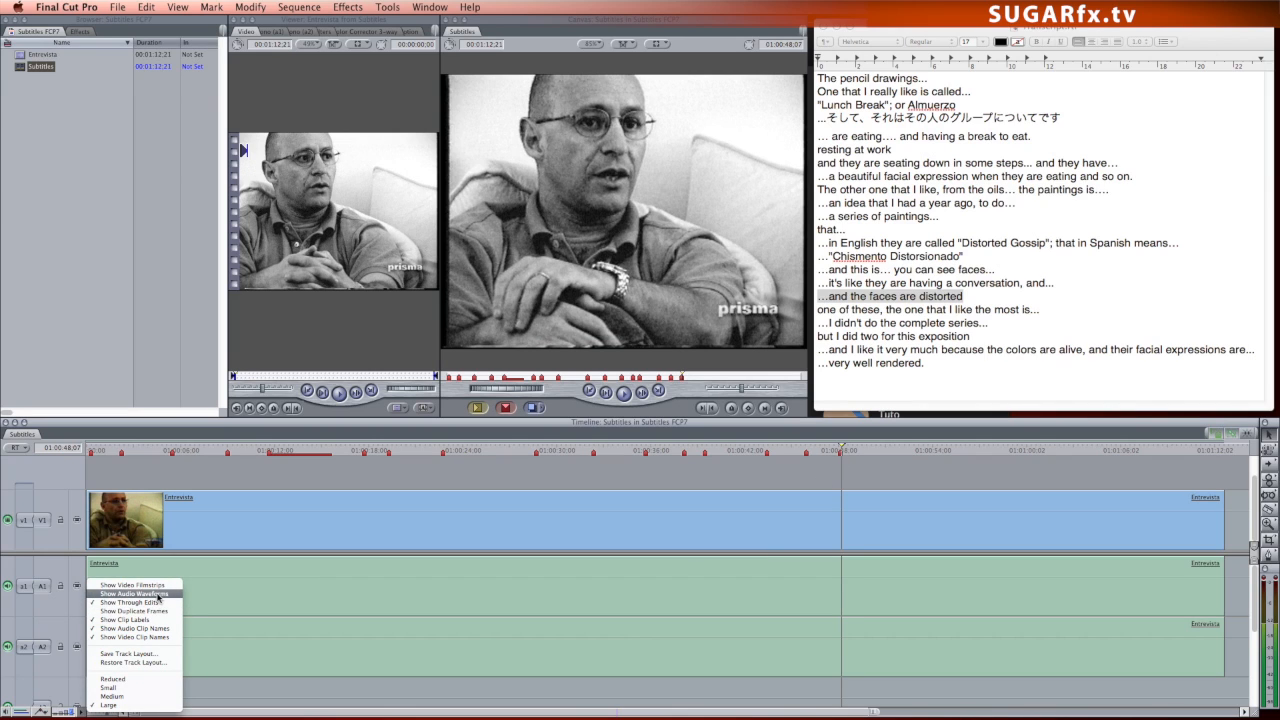
Show audio waveforms and rename Marker 26 to "and the faces are distorted"
click(130, 592)
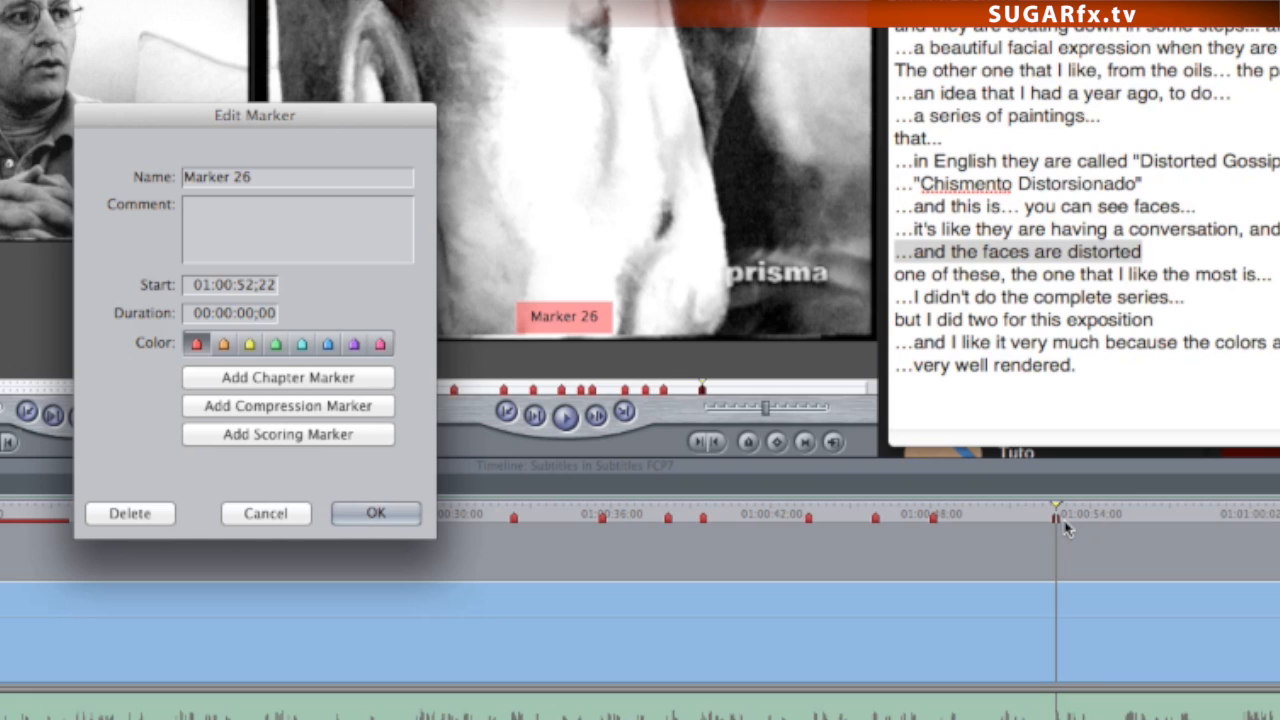
text(and the faces are distorted)
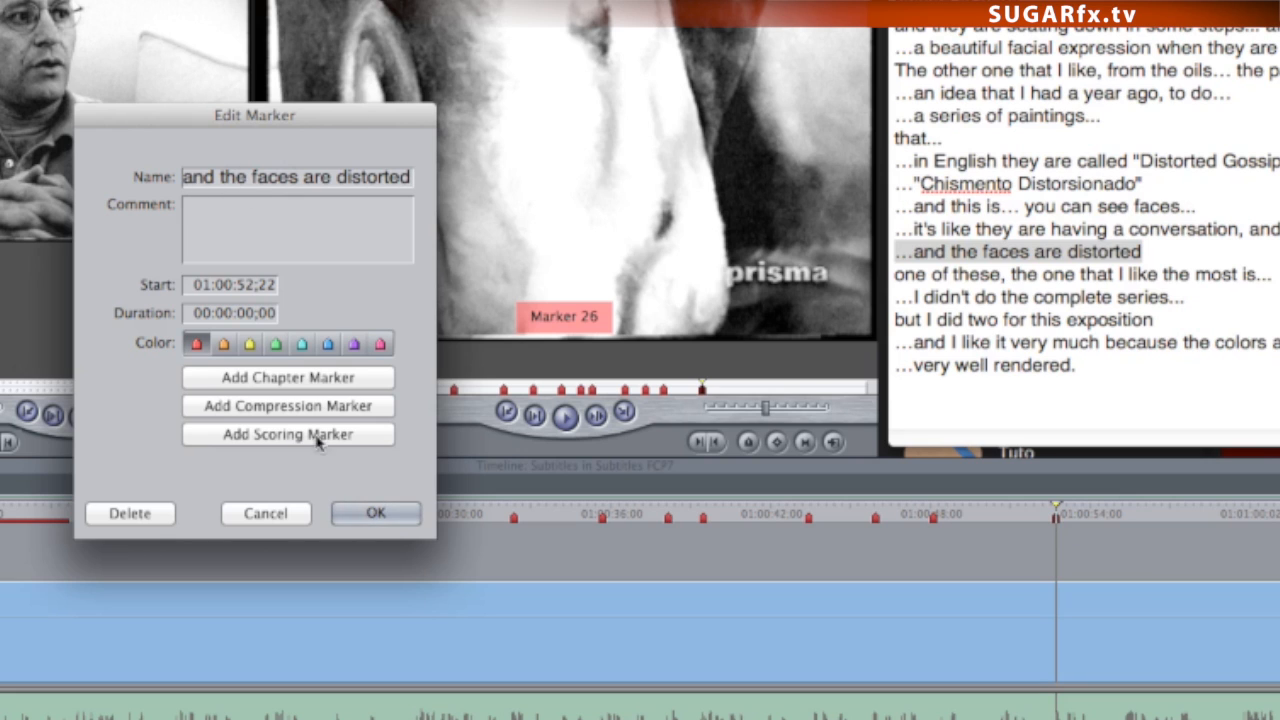
click(376, 512)
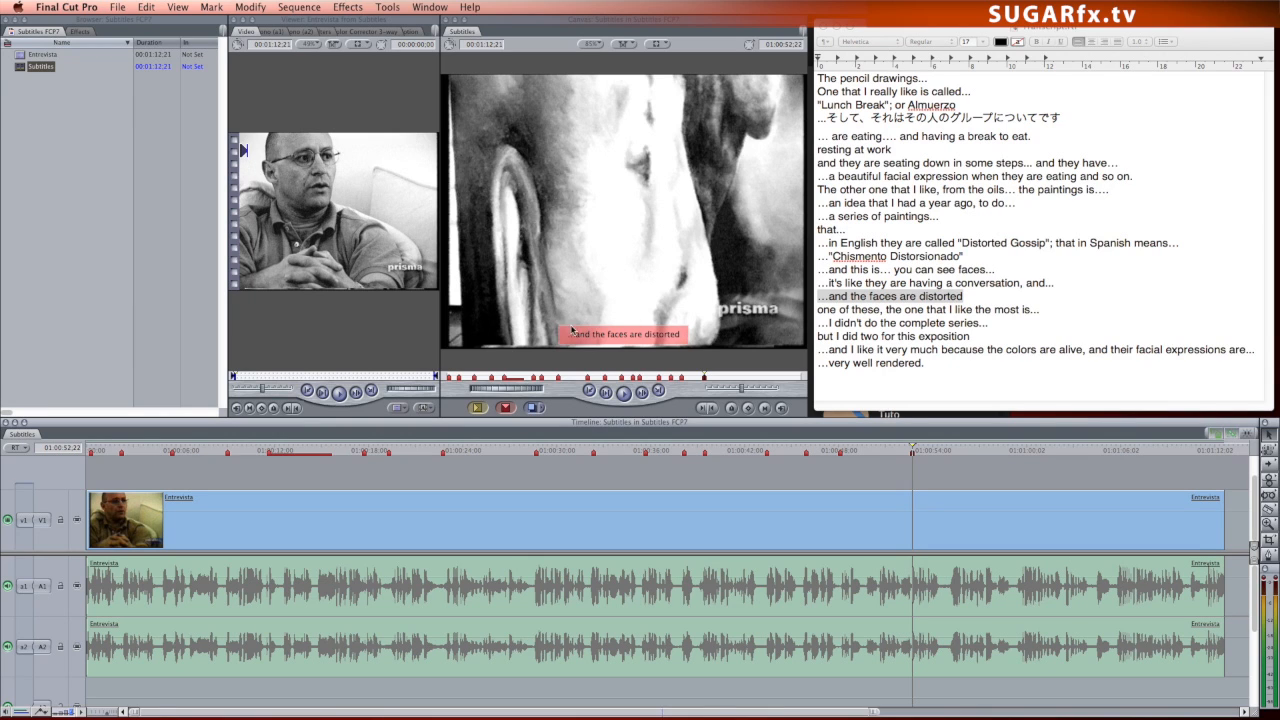
mouse_move(1024, 312)
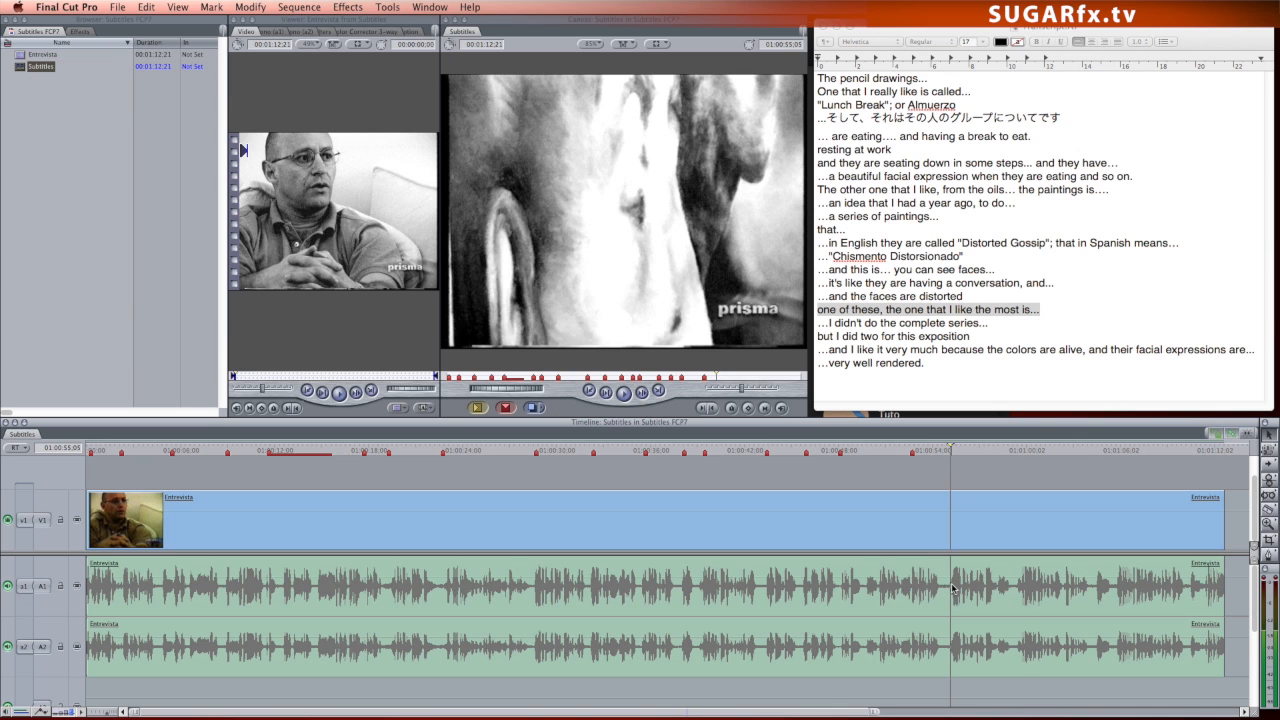
mouse_move(944, 458)
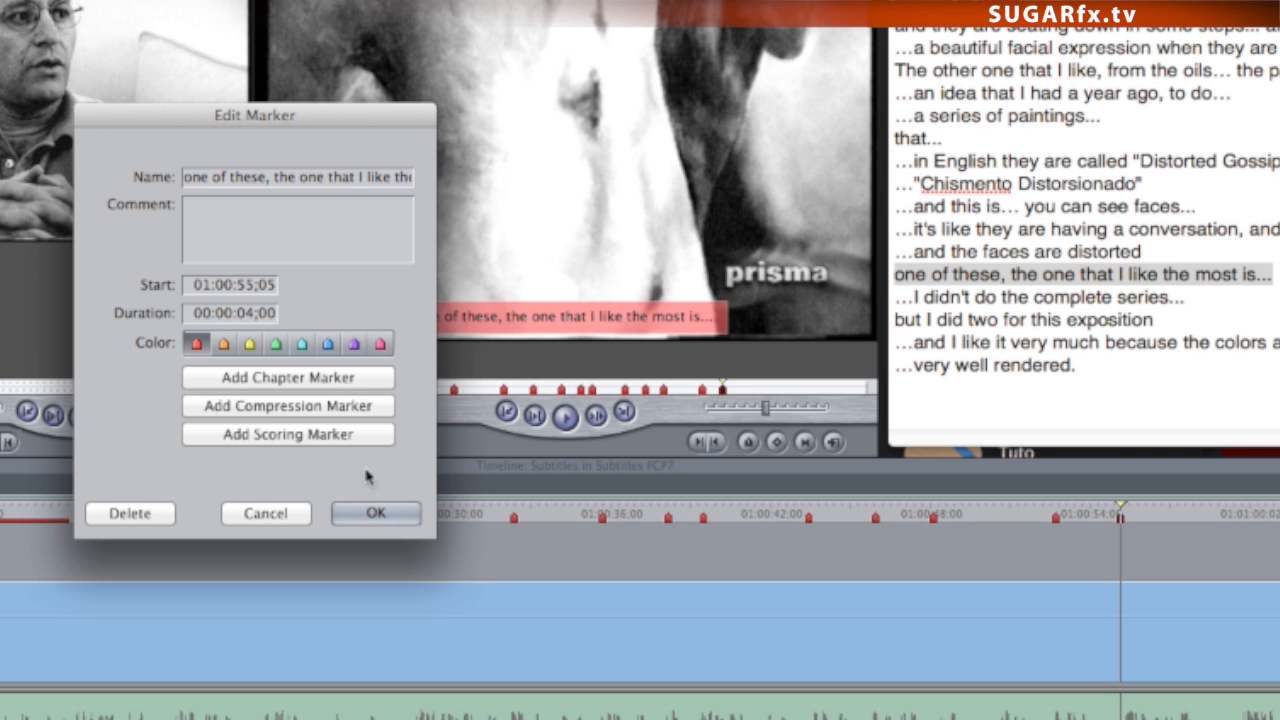
Confirm the marker named "one of these, the one that I like the most is..." with 00:00:04;00 duration
click(376, 512)
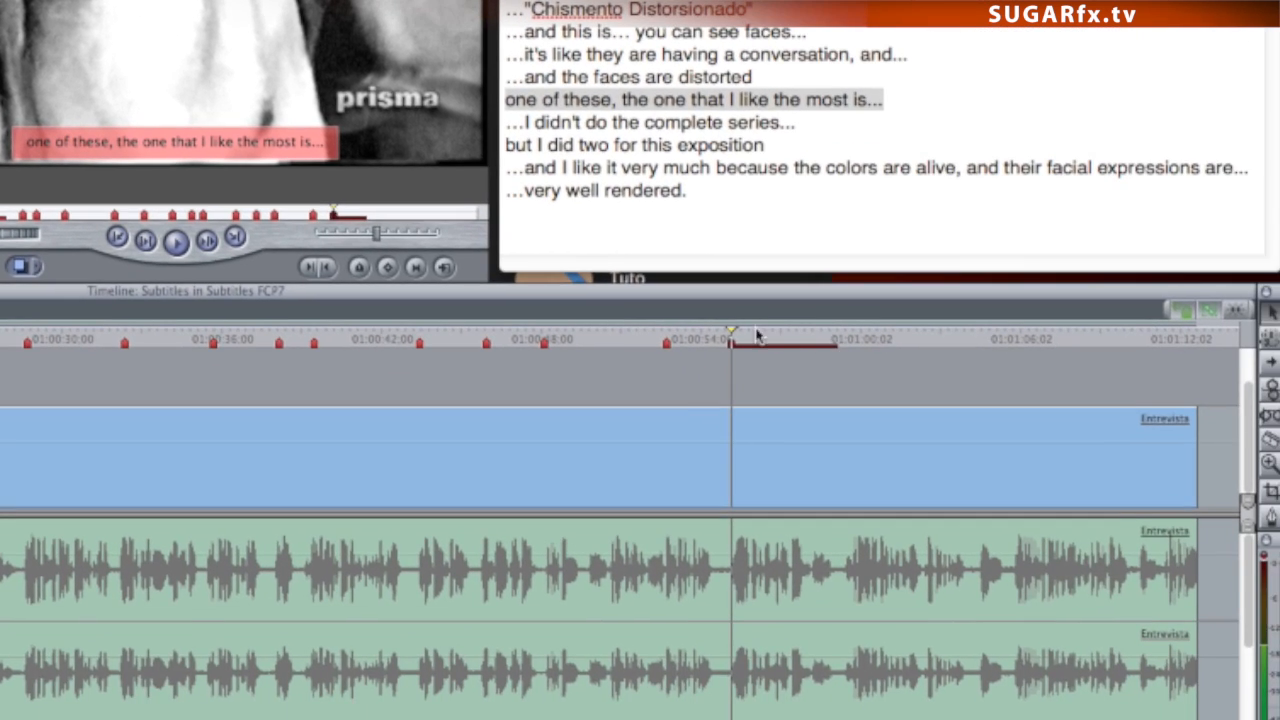
mouse_move(750, 342)
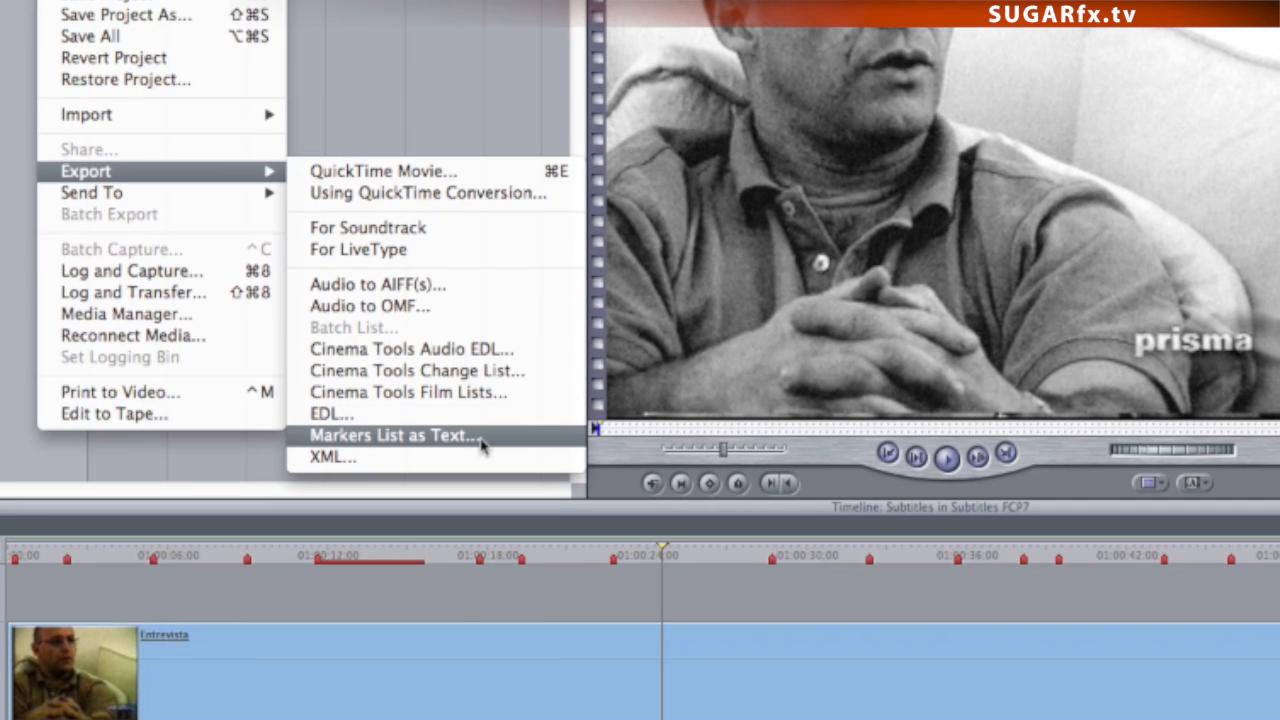
click(396, 436)
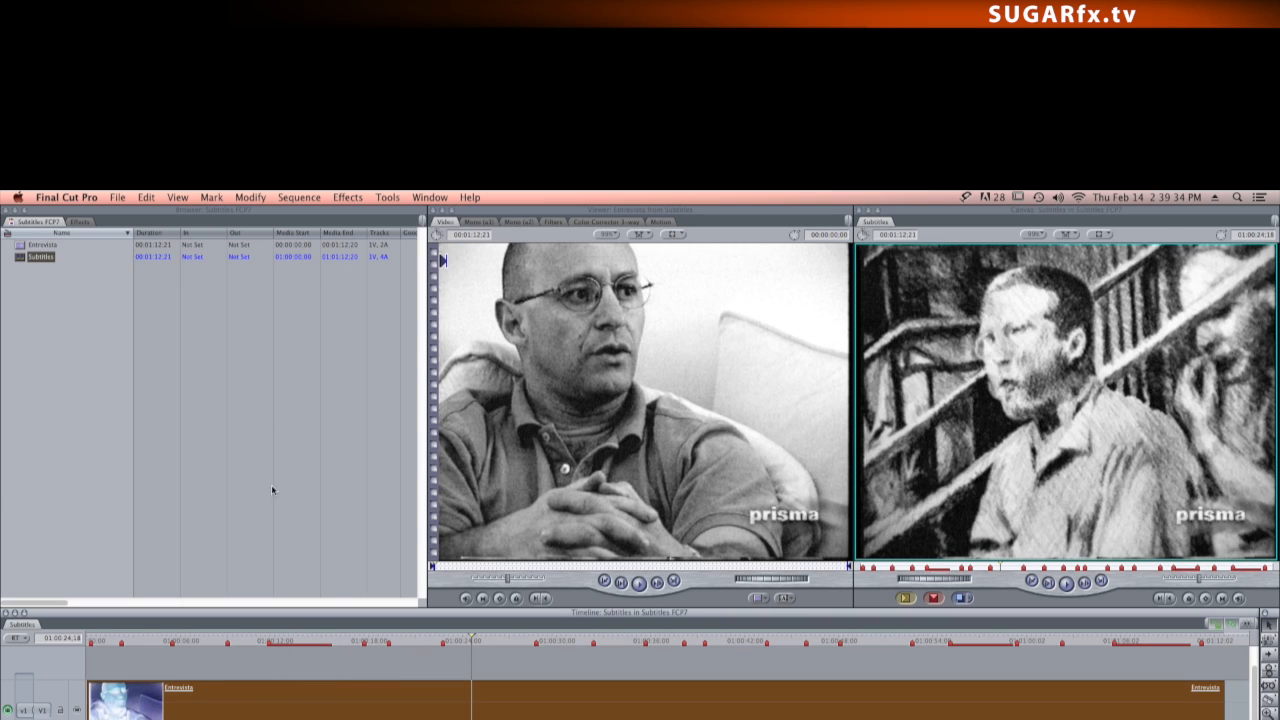
Reach the Effects video filters list containing the SUGARfx Subtitles category
click(388, 196)
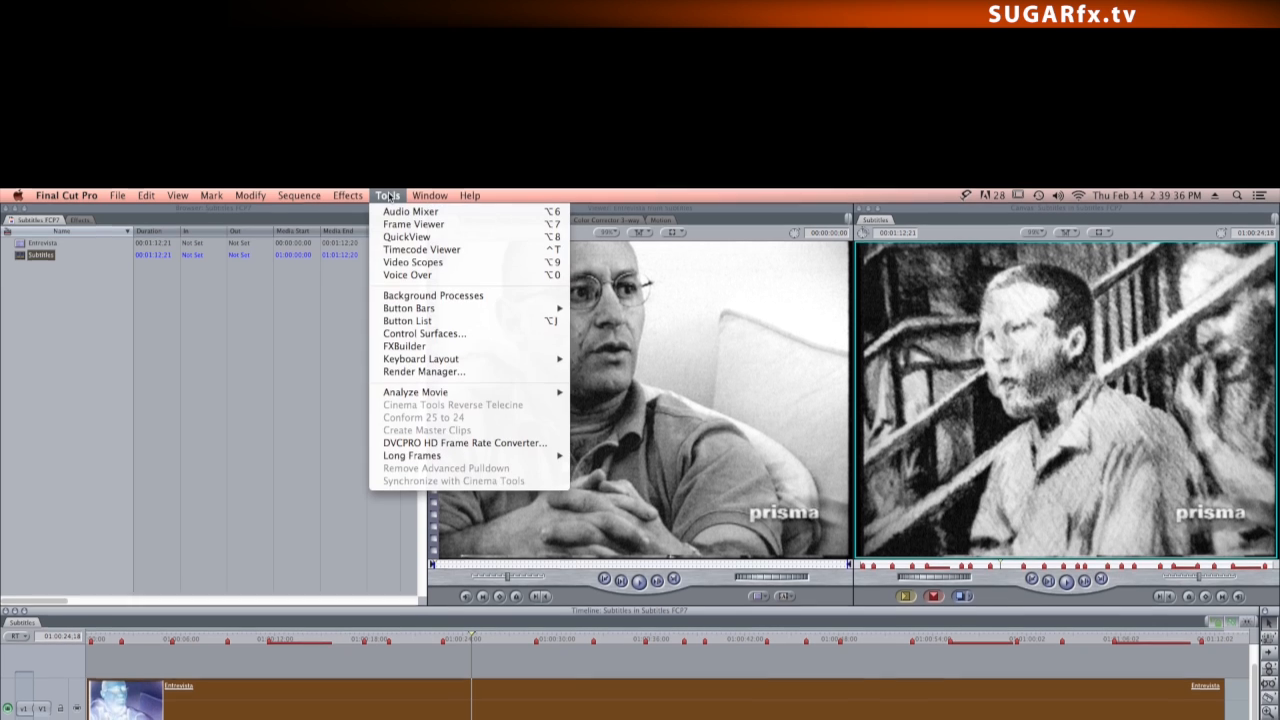
click(348, 8)
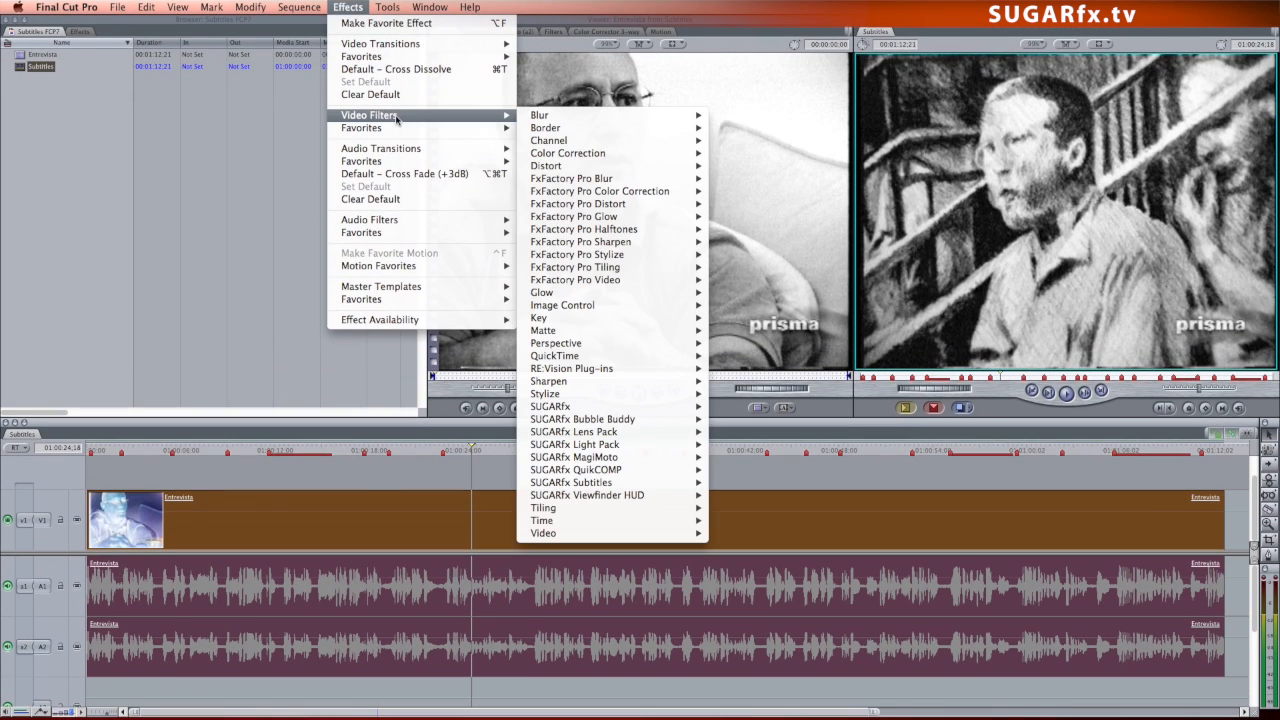
mouse_move(572, 432)
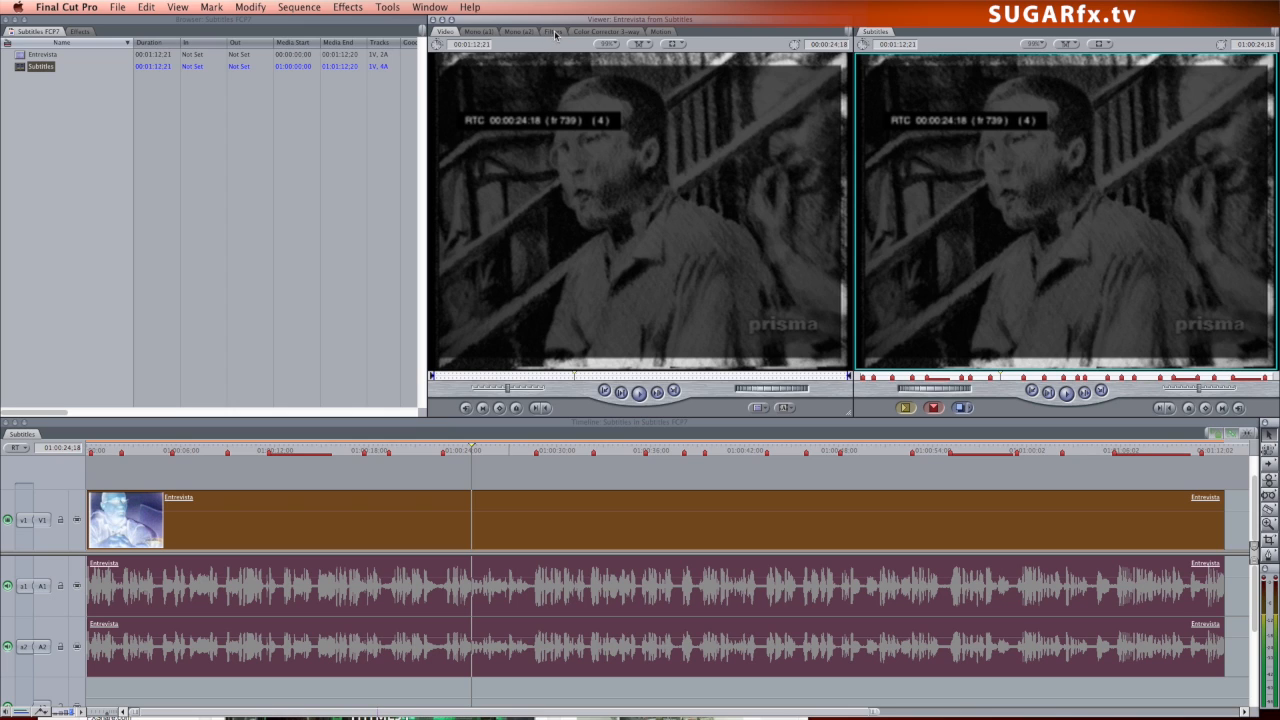
Import Subtitles (Markers List).txt as the Subtitles filter's text in the Filters tab
click(552, 32)
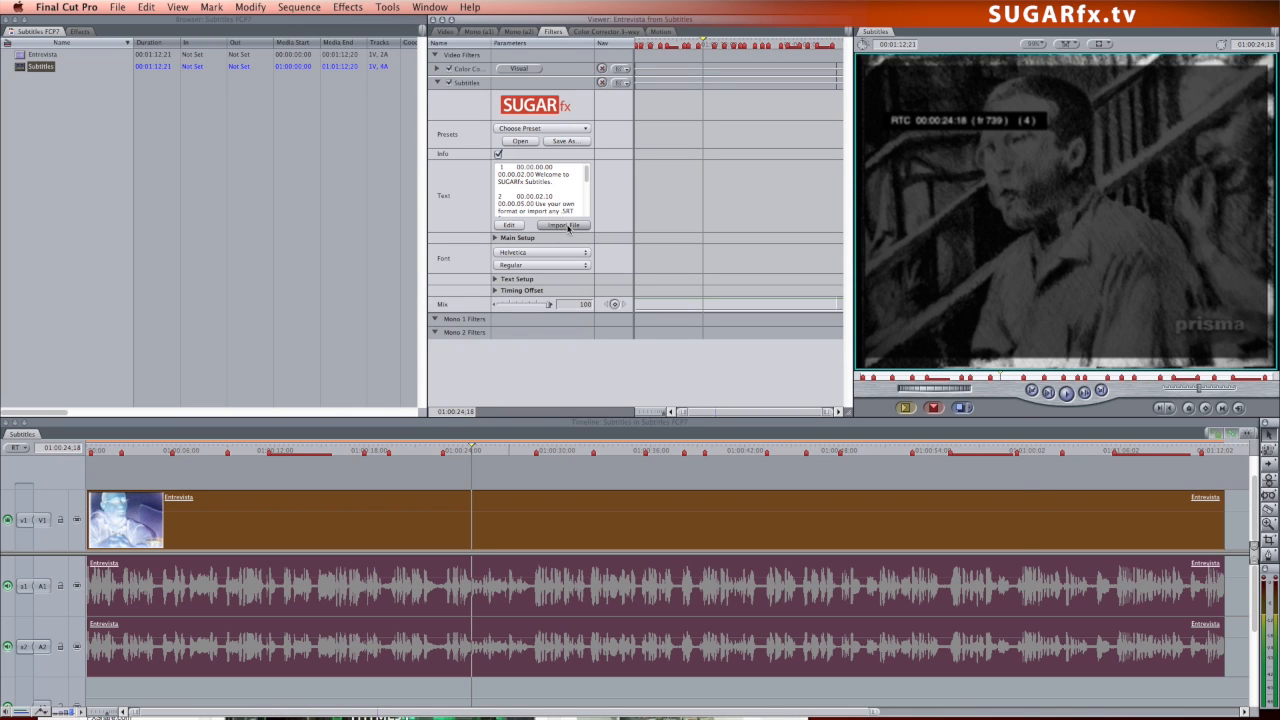
click(562, 224)
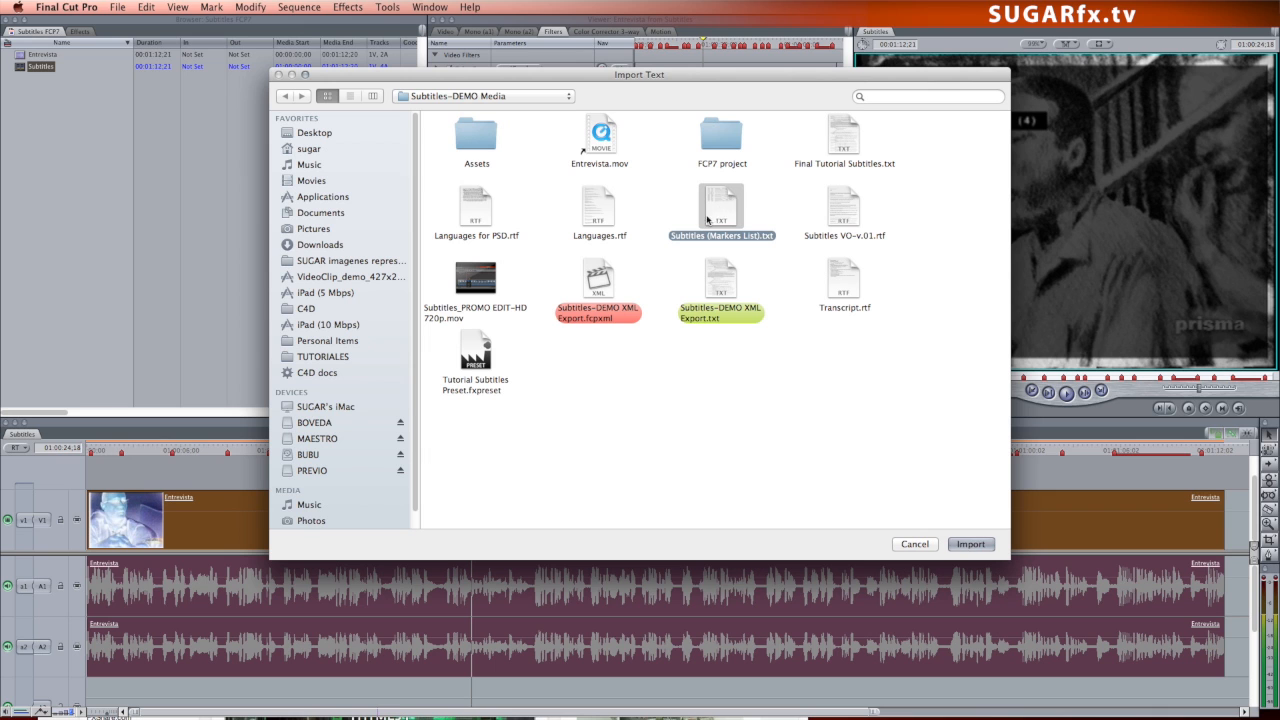
mouse_move(672, 240)
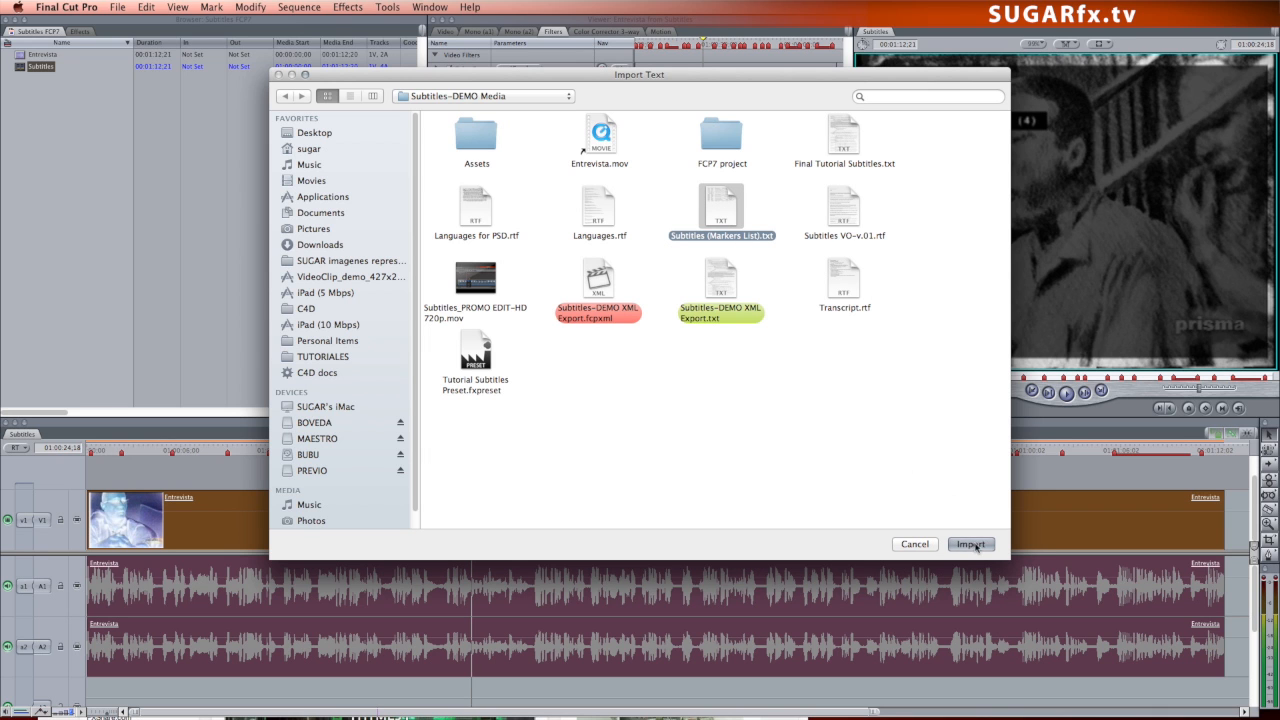
click(968, 544)
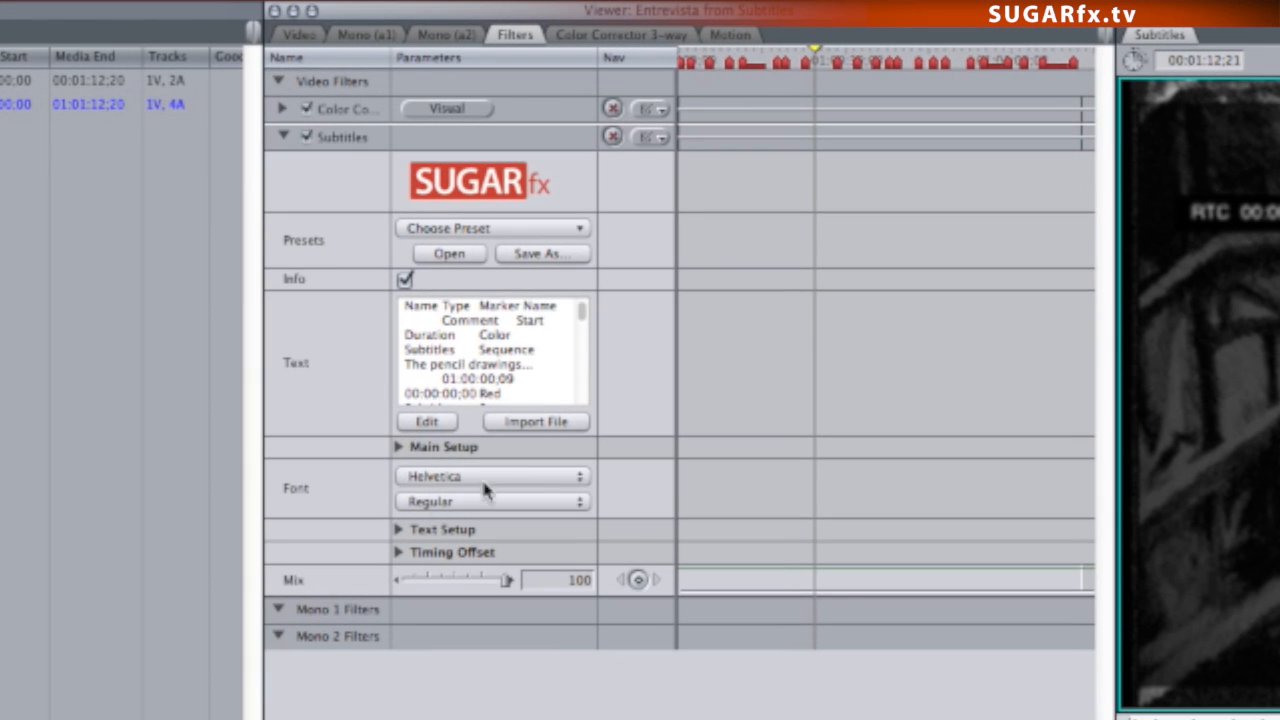
Set the Subtitles filter's Main Setup Format to [Markers] FCPro 7.0.3
click(398, 448)
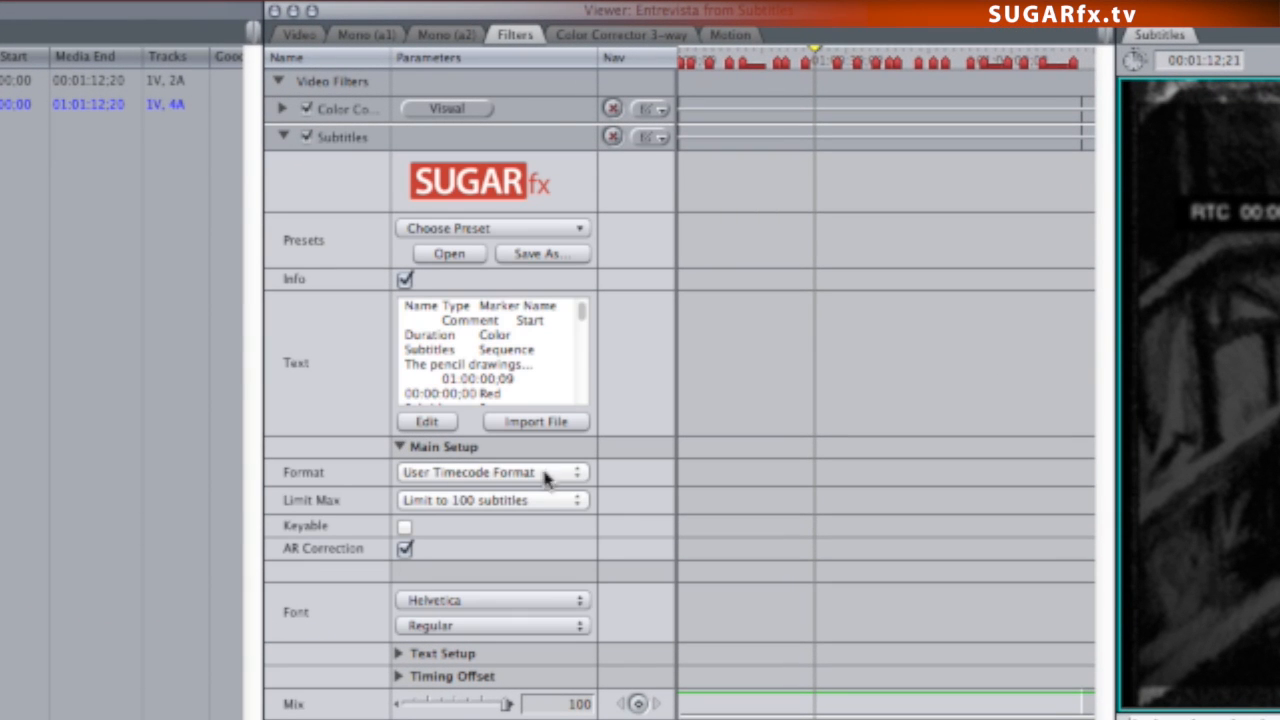
click(490, 472)
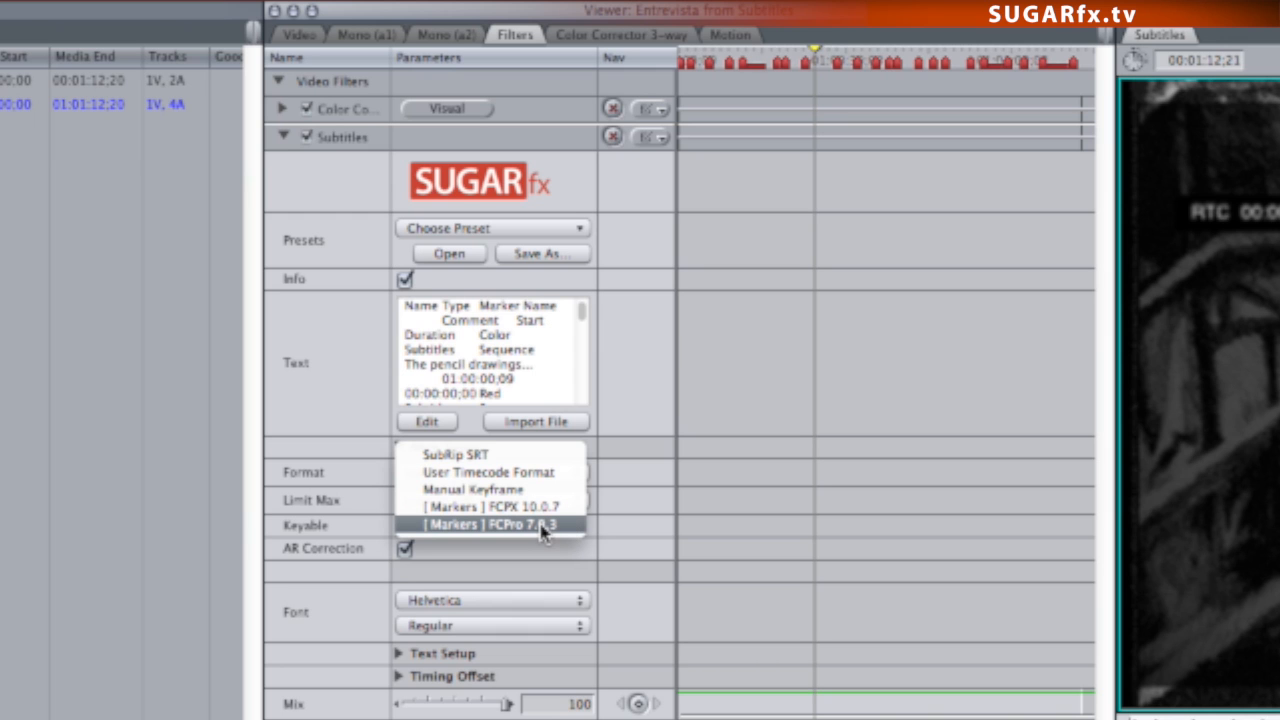
click(490, 524)
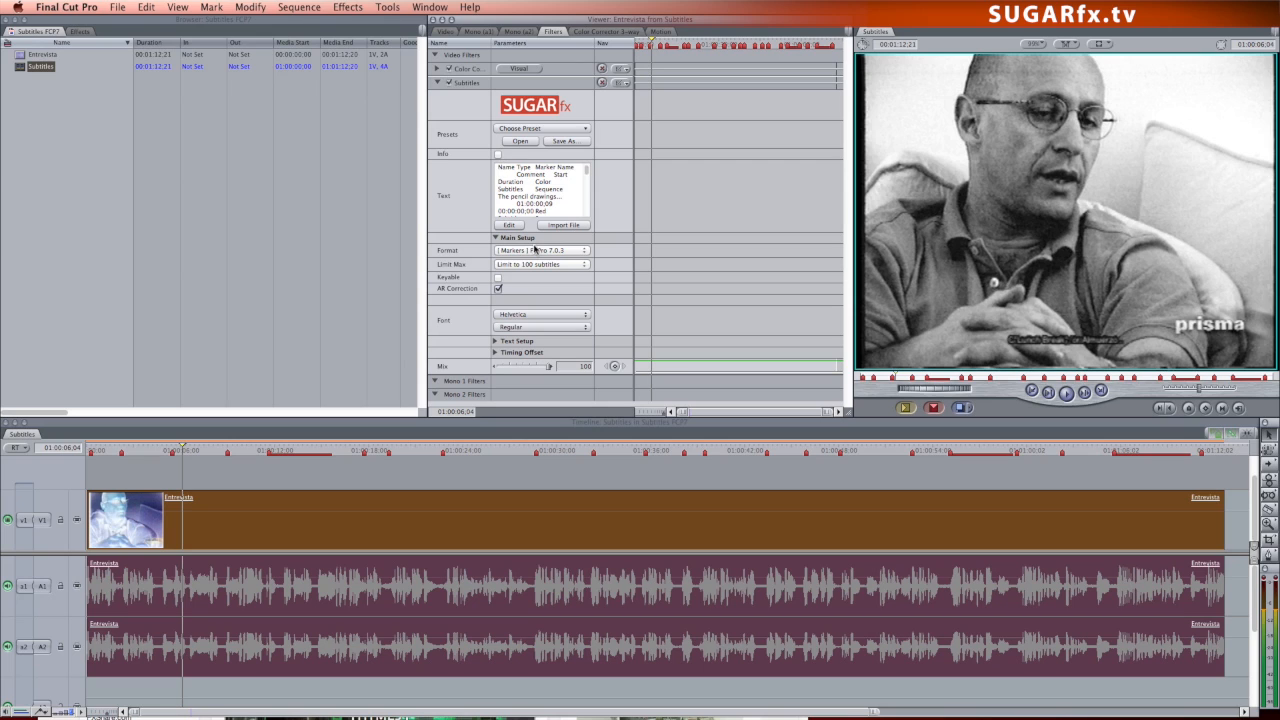
Enlarge the subtitle text via the Text Setup Size slider, showing the 'Lunch Break / Almuerzo' caption bigger
click(496, 238)
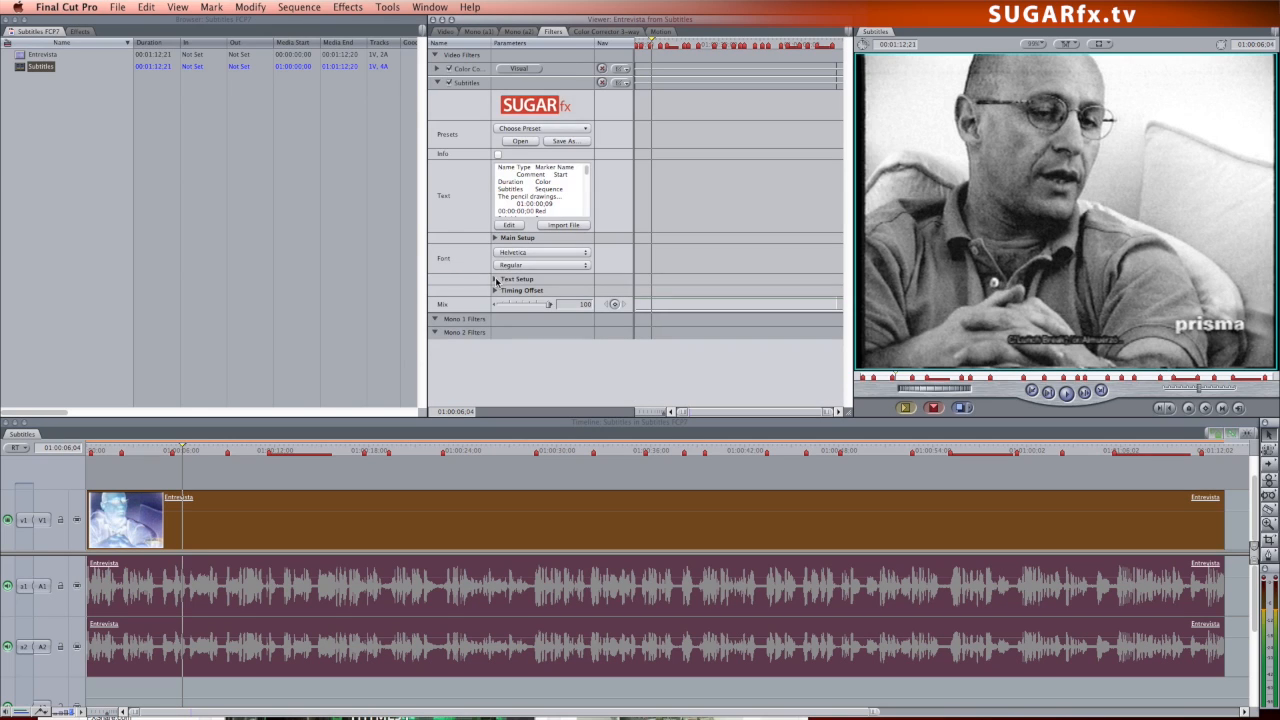
click(496, 280)
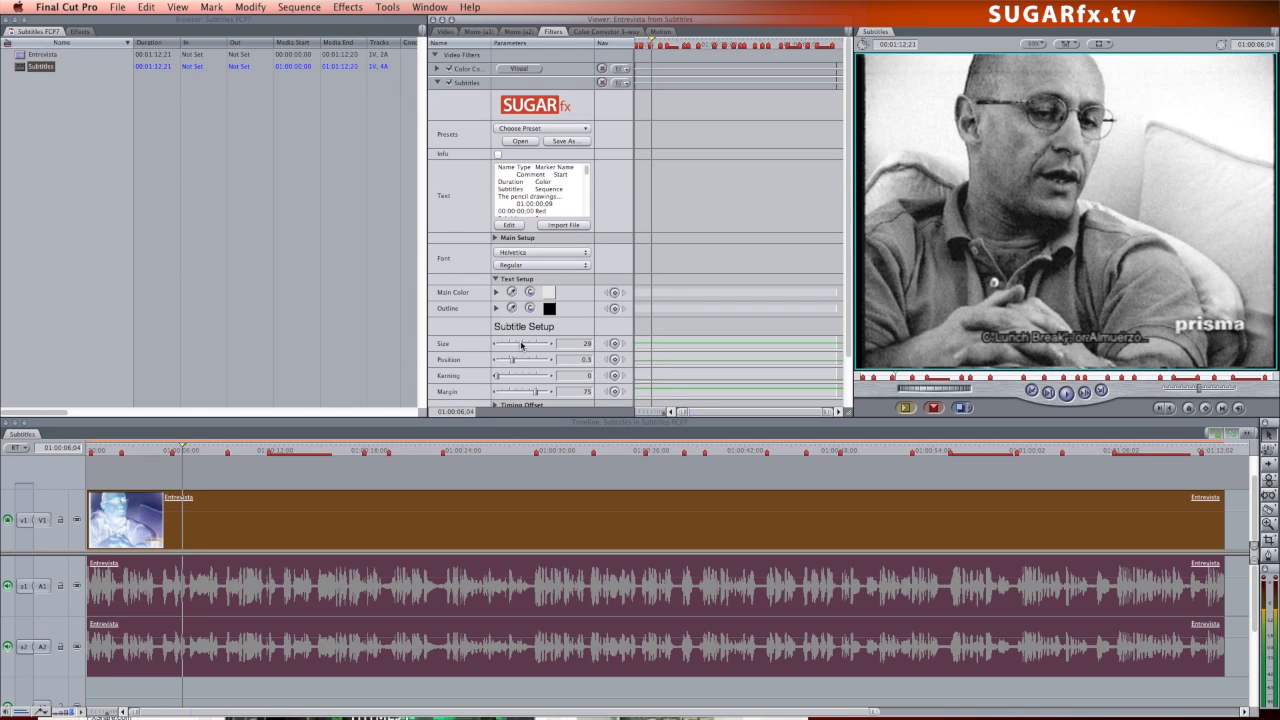
drag(512, 344, 532, 344)
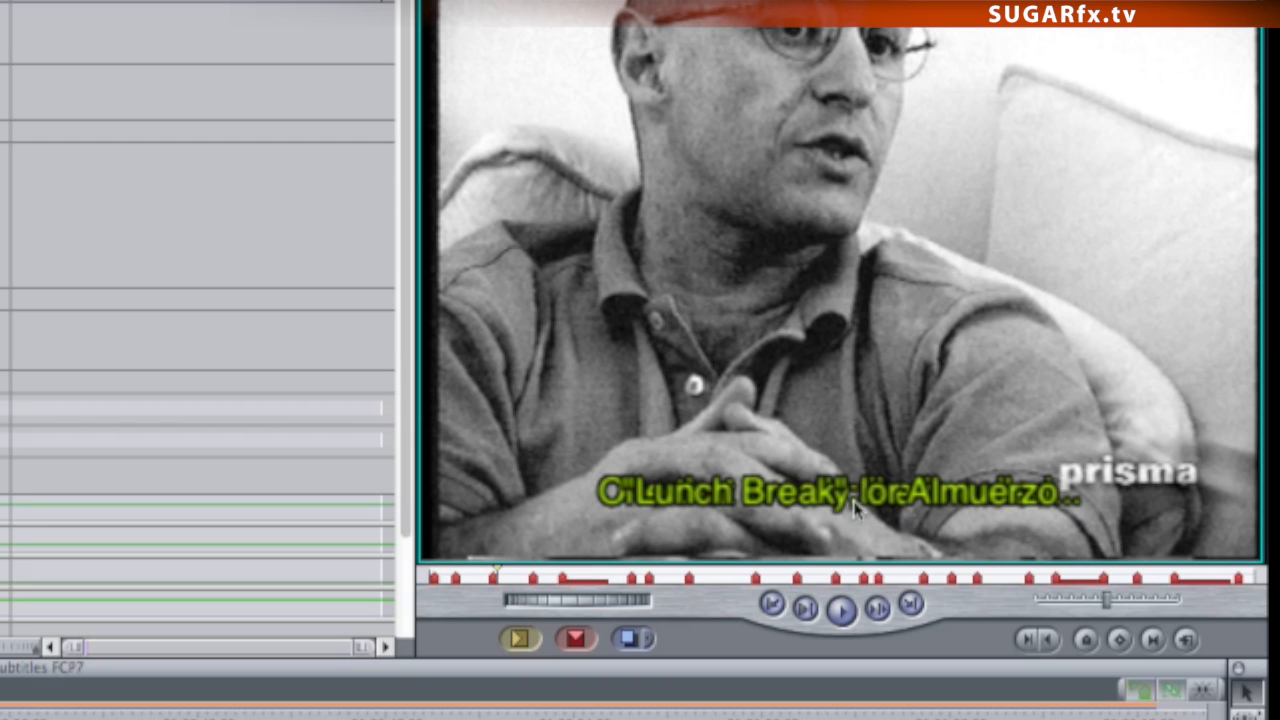
mouse_move(362, 198)
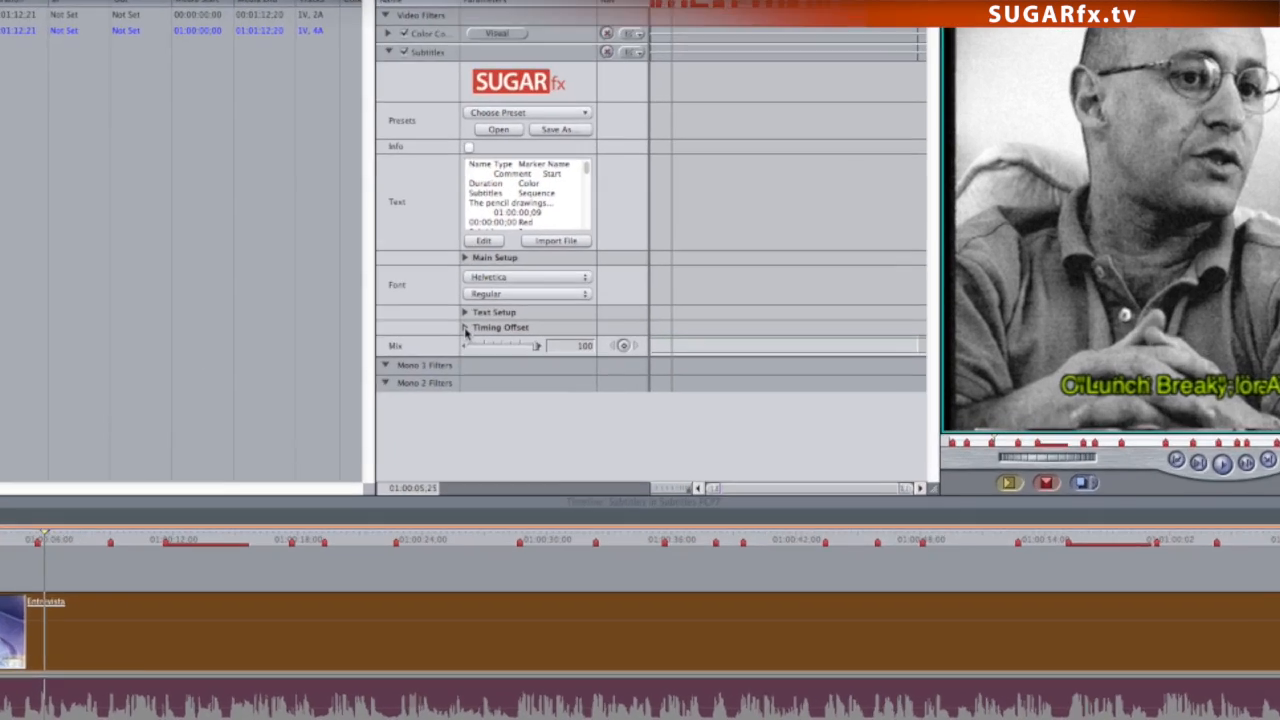
Reveal the Subtitles filter's Timing Offset settings with offset and auto duration options
click(464, 328)
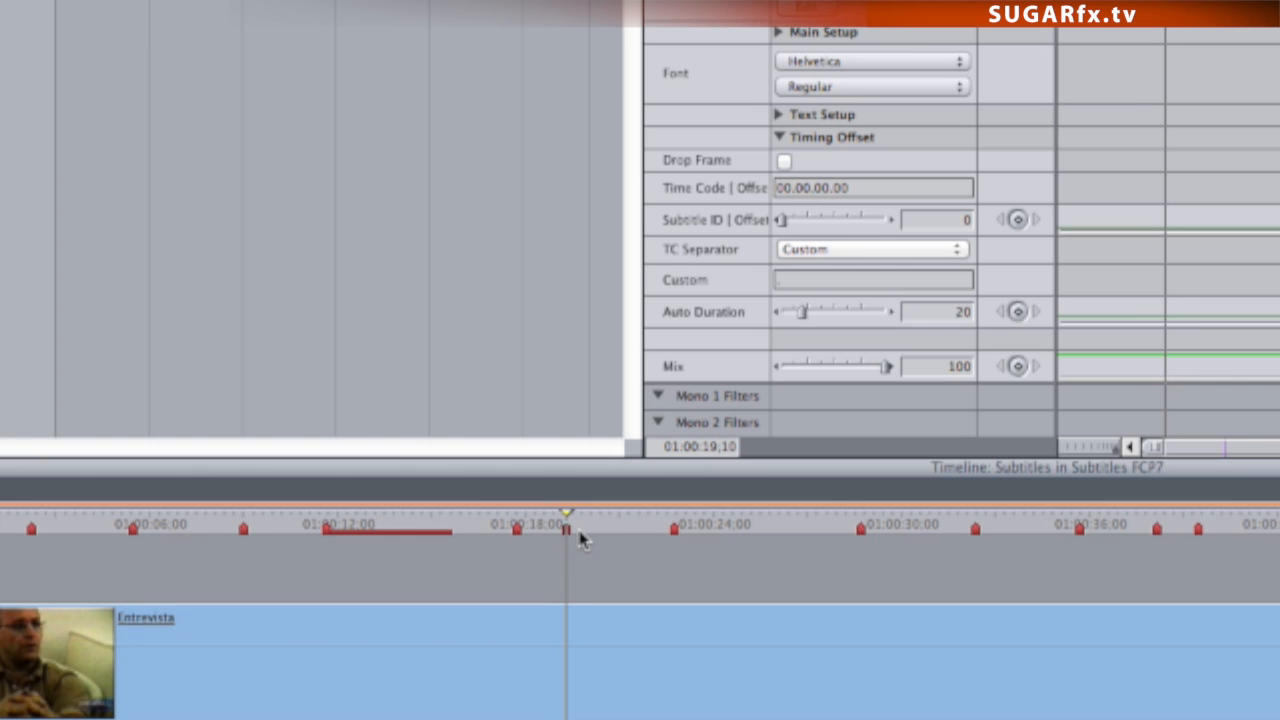
mouse_move(588, 678)
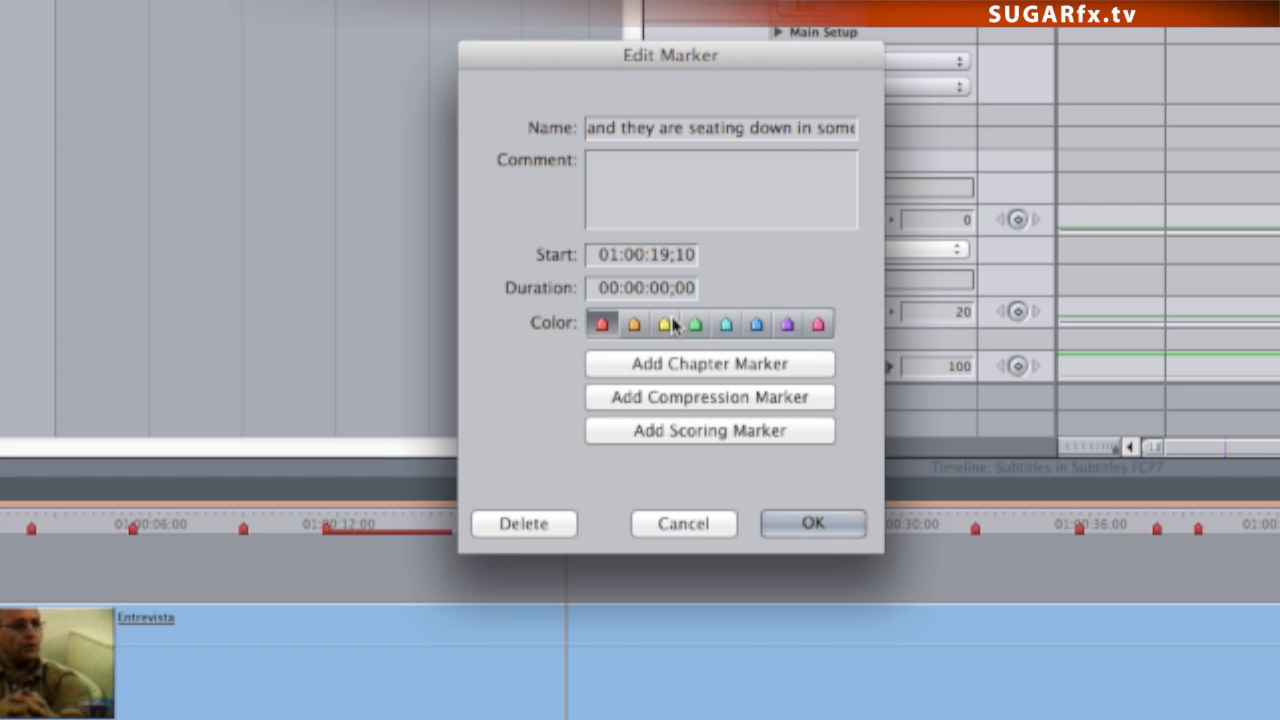
mouse_move(644, 352)
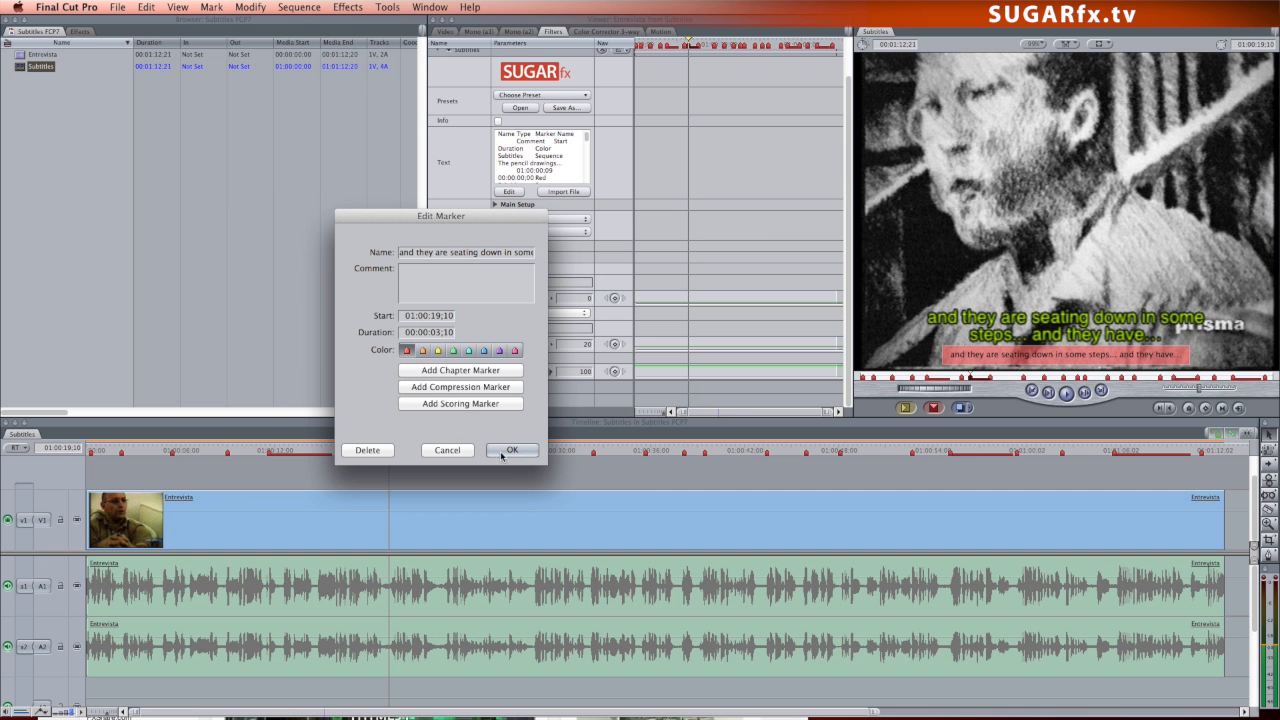
Confirm the new duration for the 'and they are seating down in some steps' marker
click(116, 8)
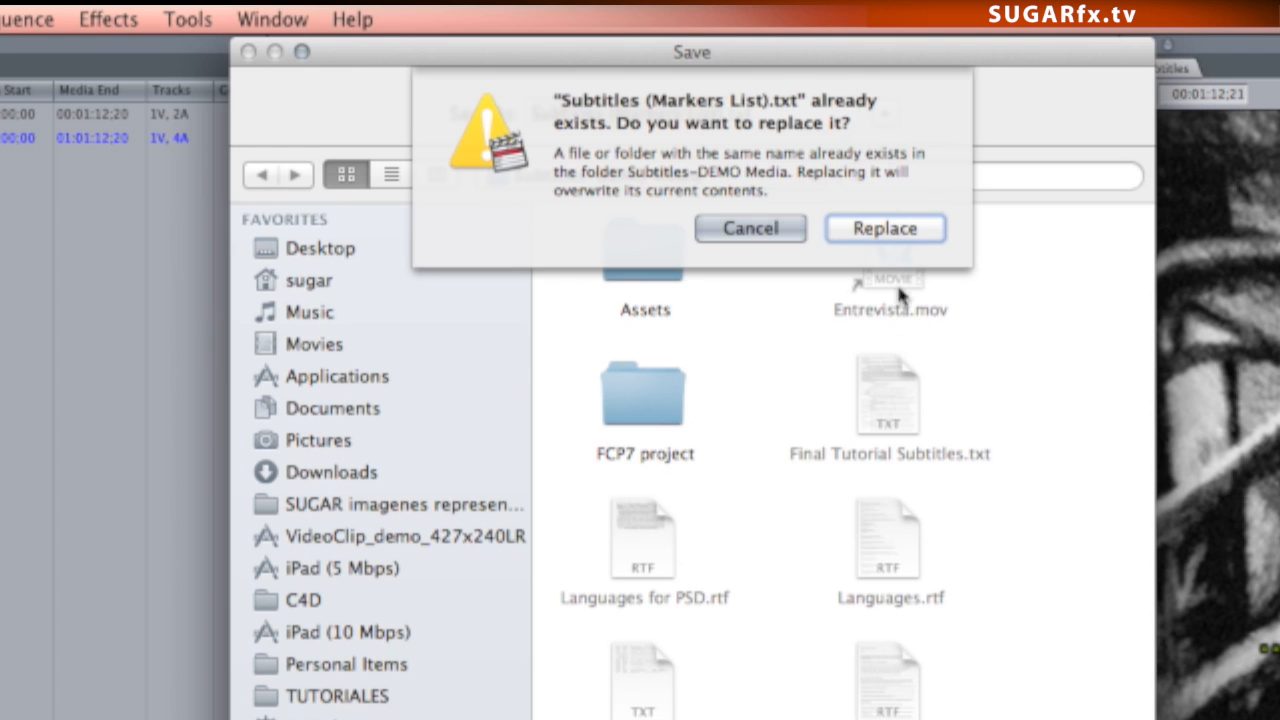
Replace Subtitles (Markers List).txt with the updated markers and re-import it into the Subtitles filter
click(884, 228)
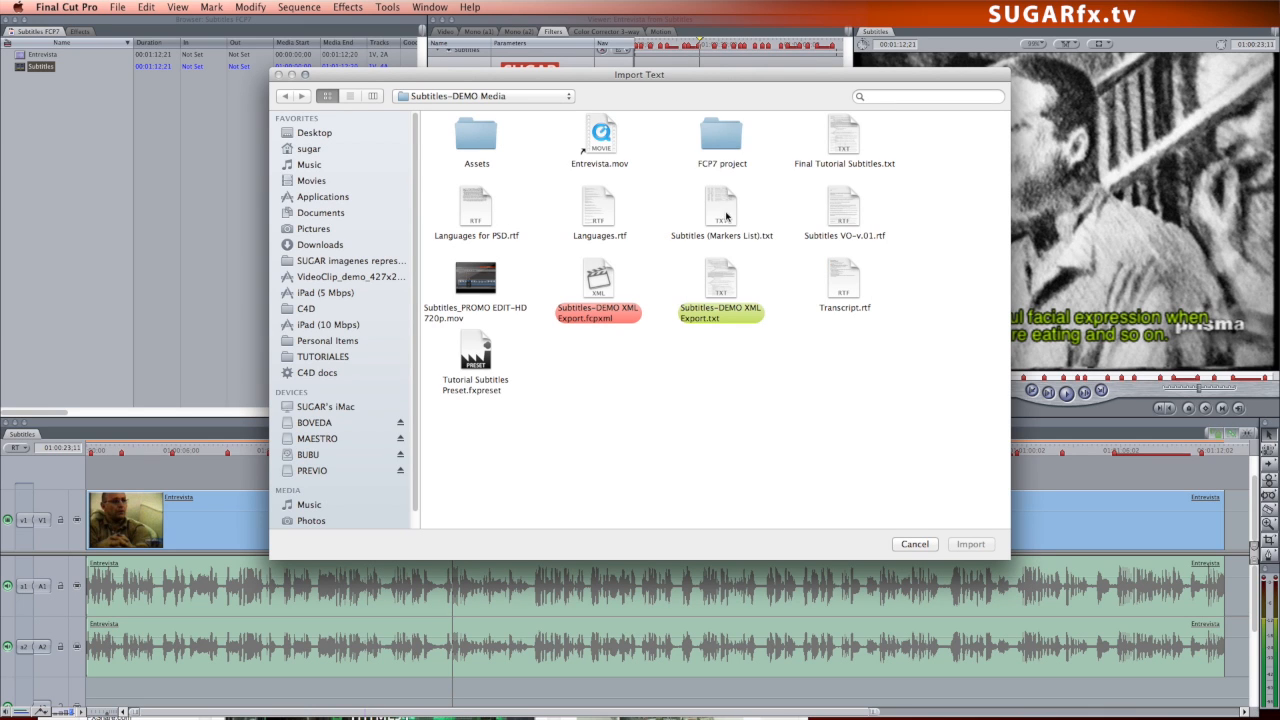
click(970, 544)
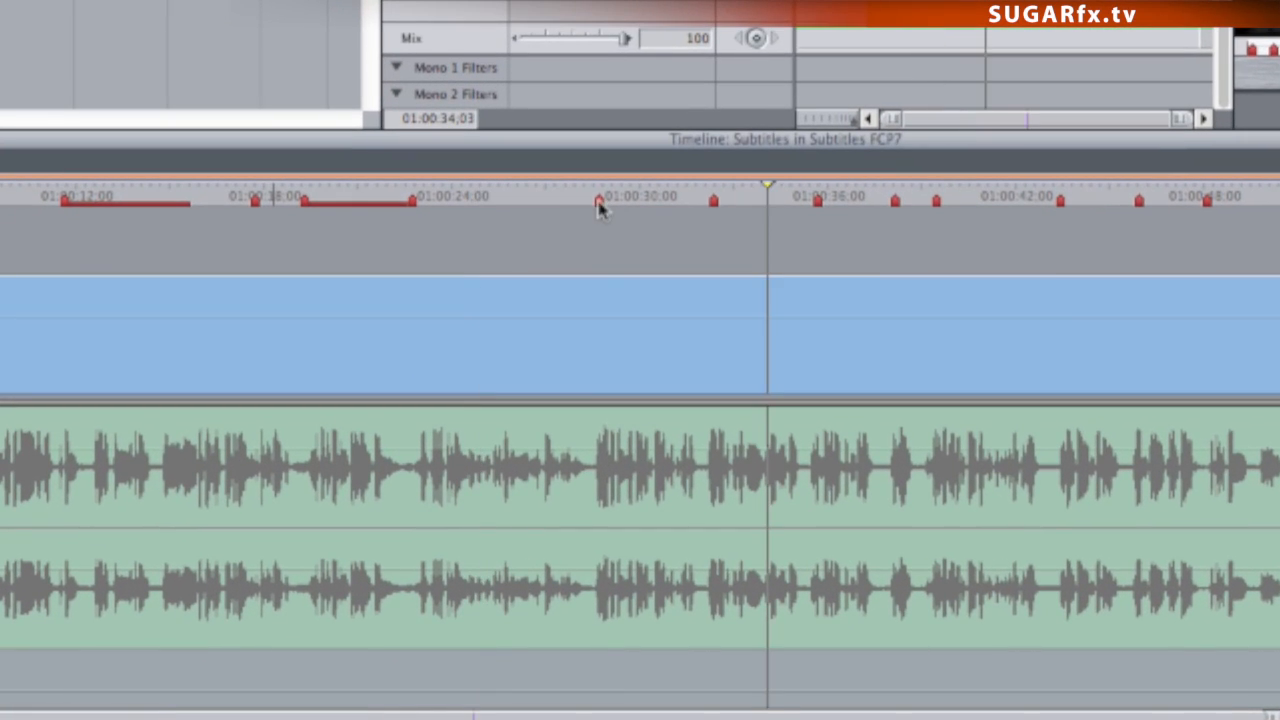
click(598, 196)
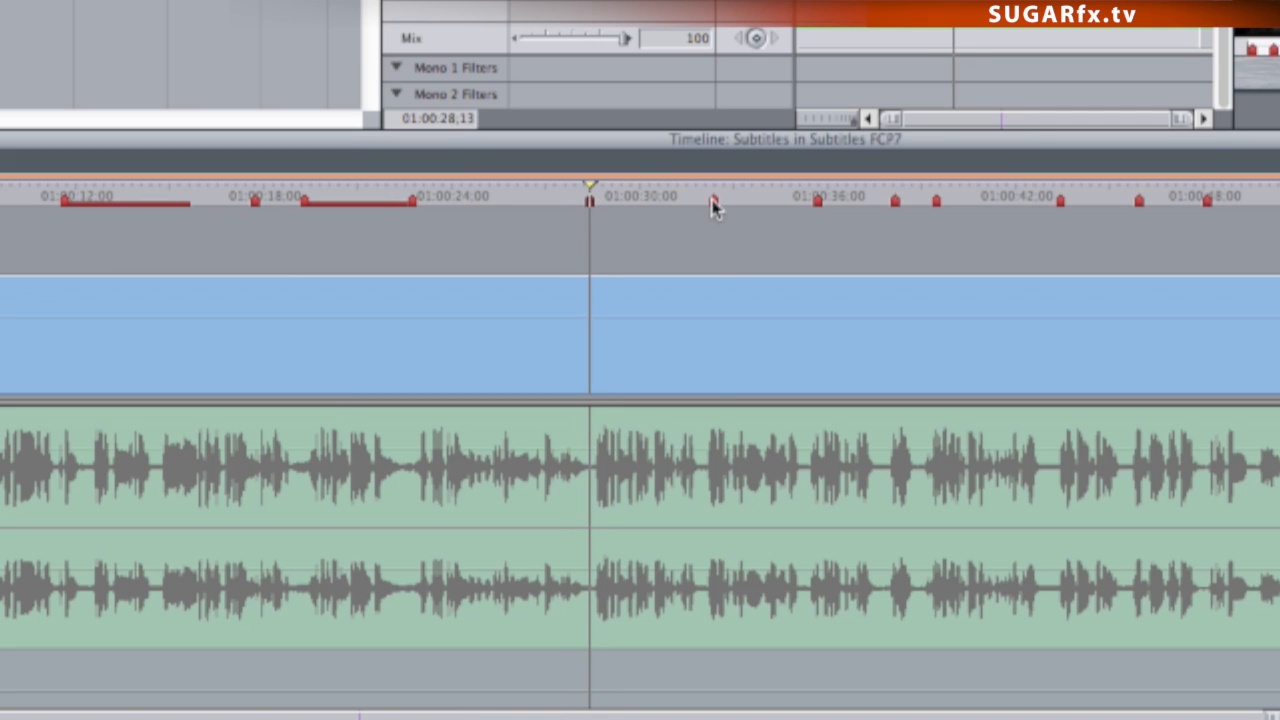
click(704, 196)
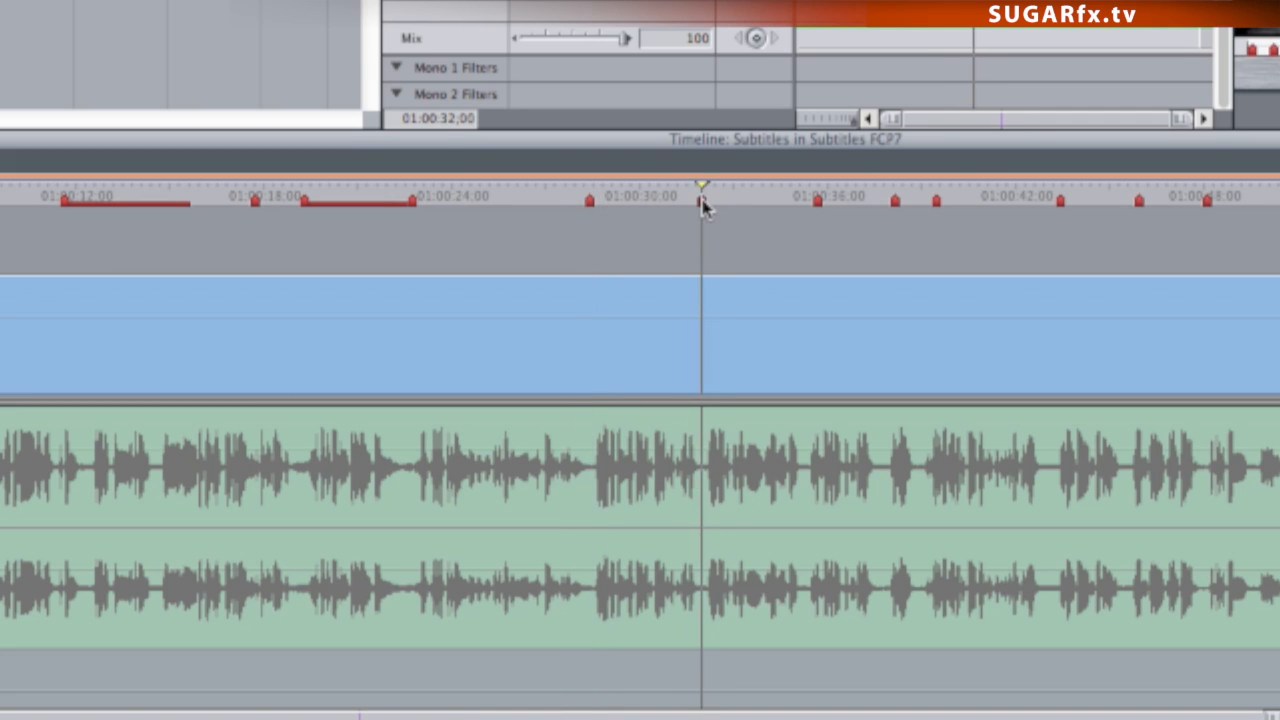
click(816, 196)
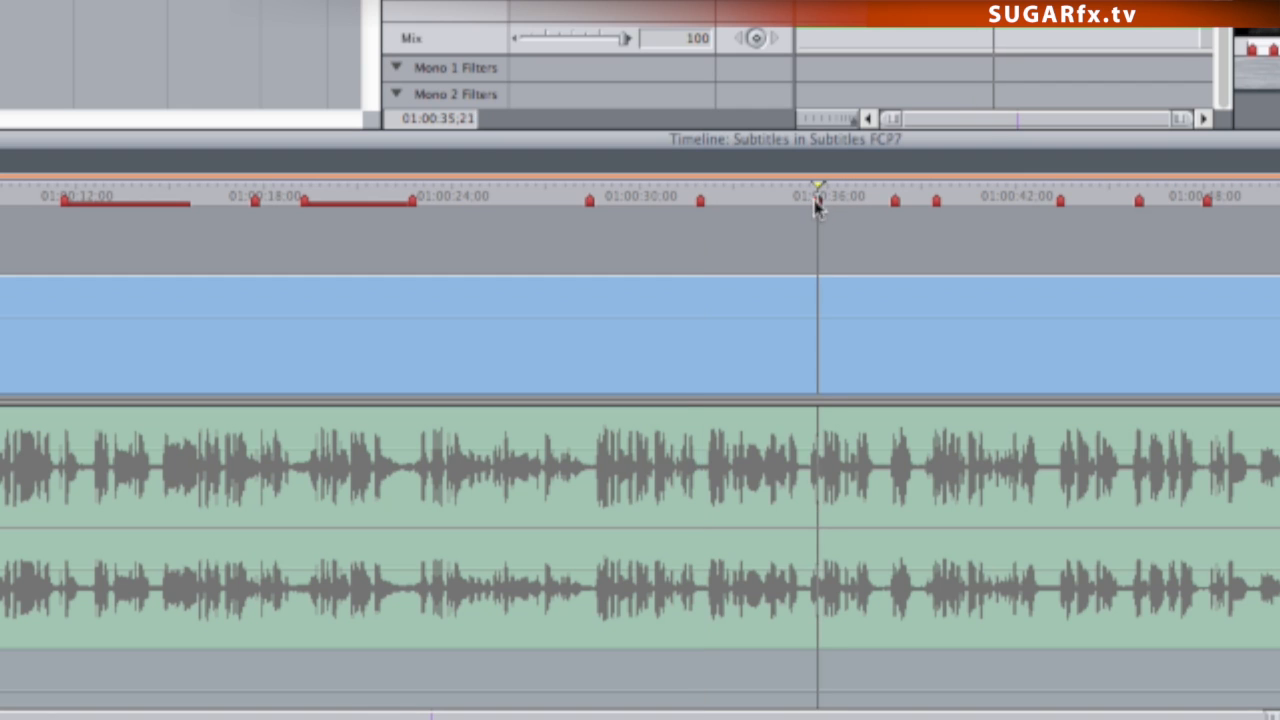